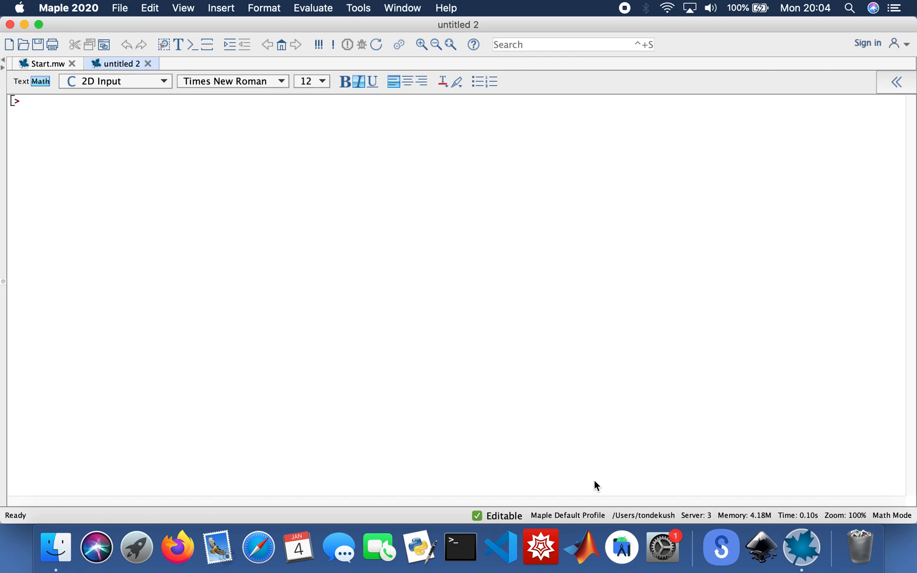
Run with(Plot) ending in a colon so the package loads silently.
text(L)
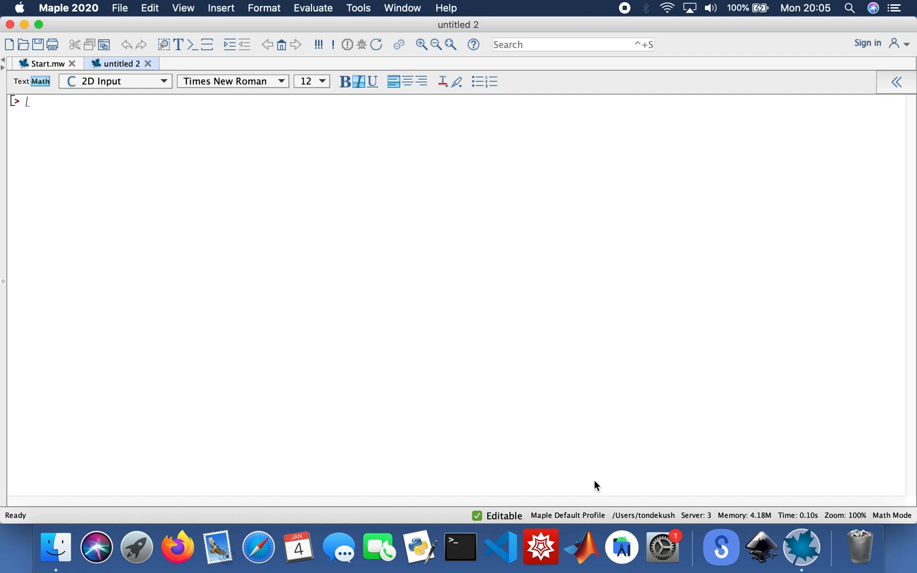
text(with)
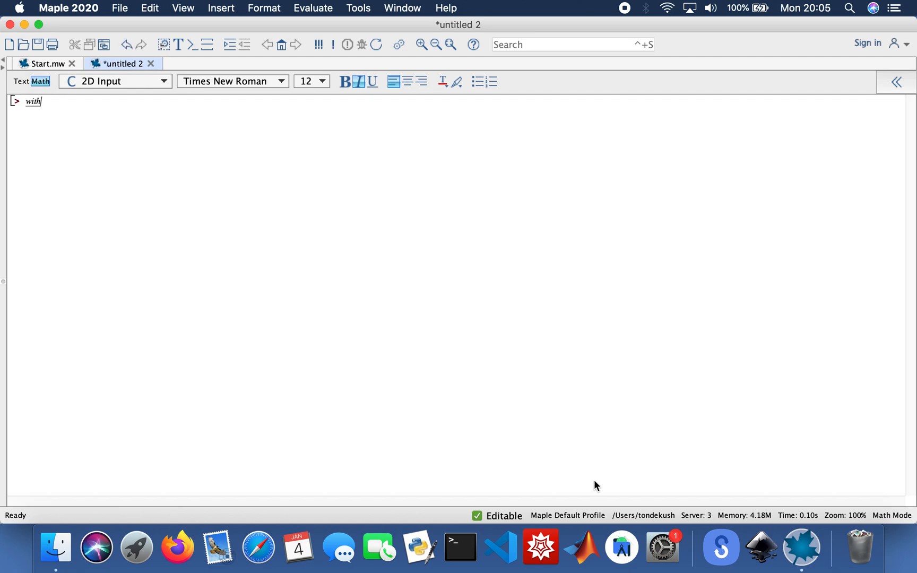
text((Plot);)
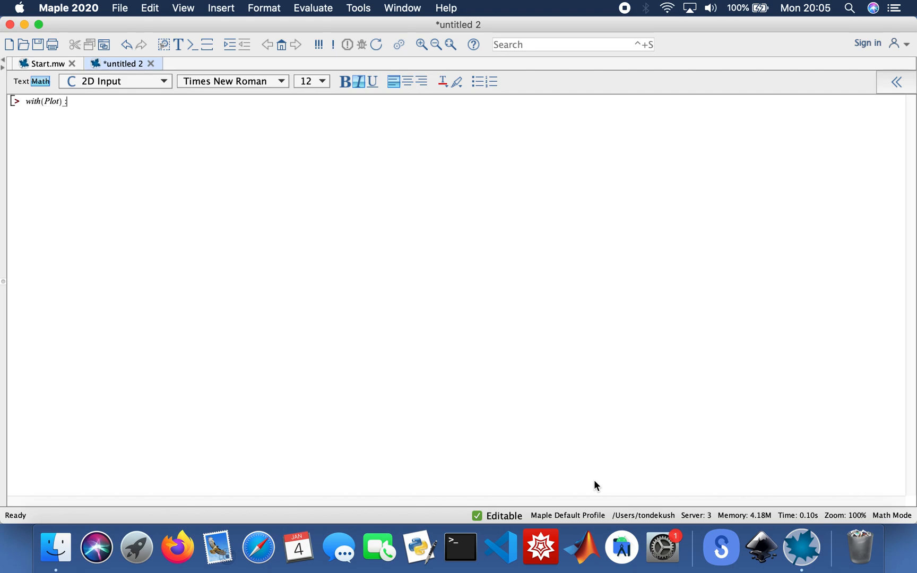
key(Return)
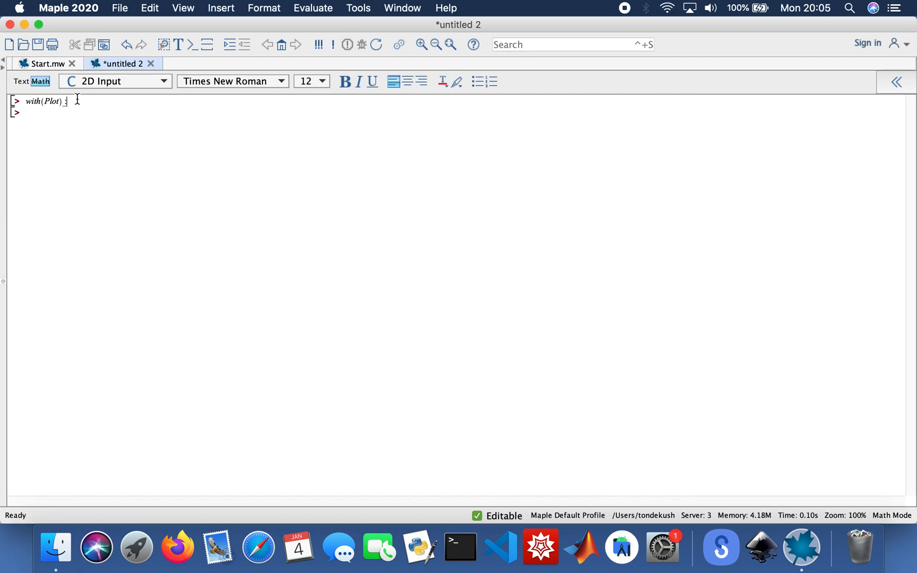
key(Return)
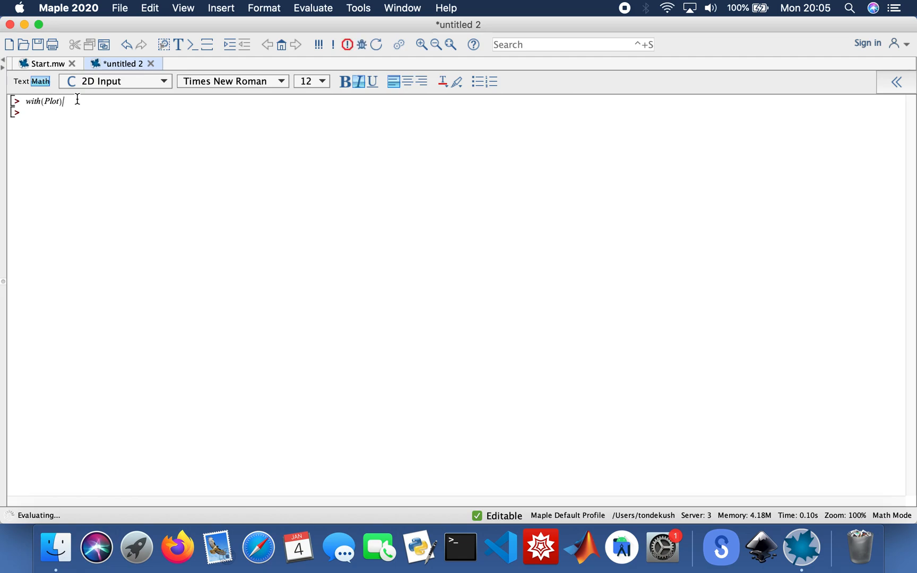
text( :)
key(Return)
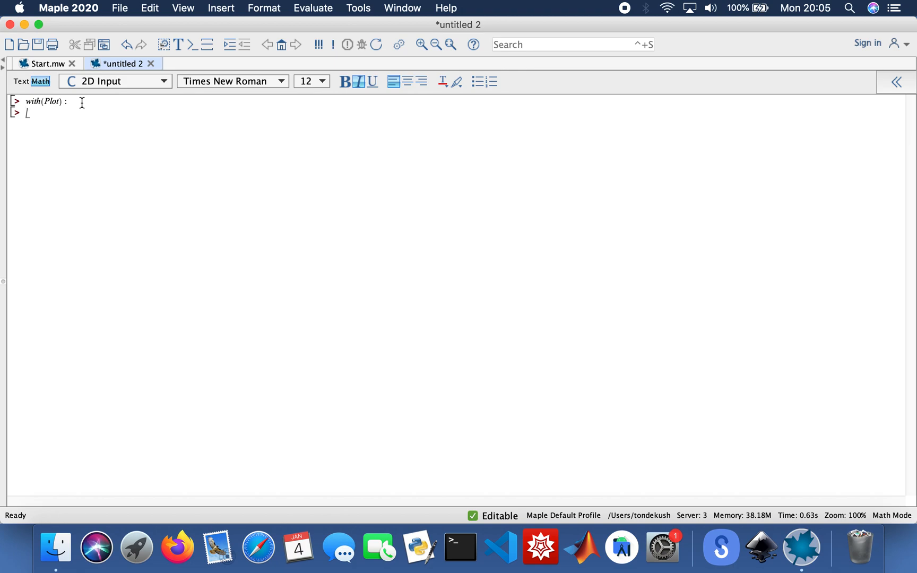
Assign y := 2(x−2)/(x⁴−3x²+1), producing output (1).
text(y)
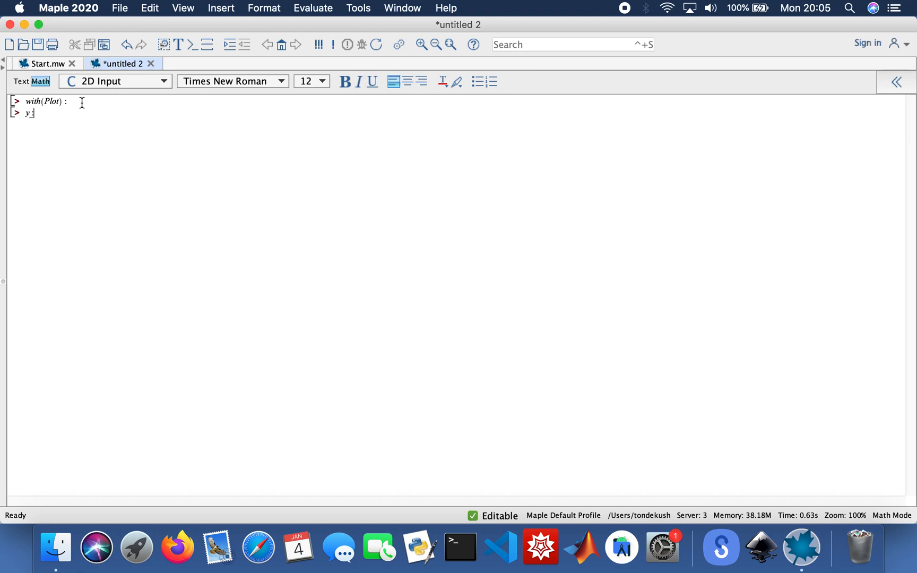
text(:=)
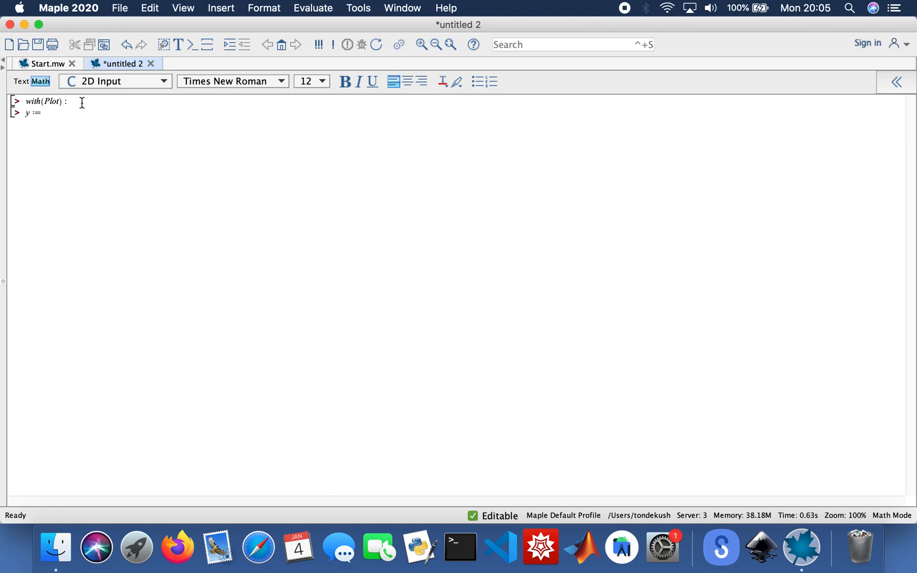
text(2)
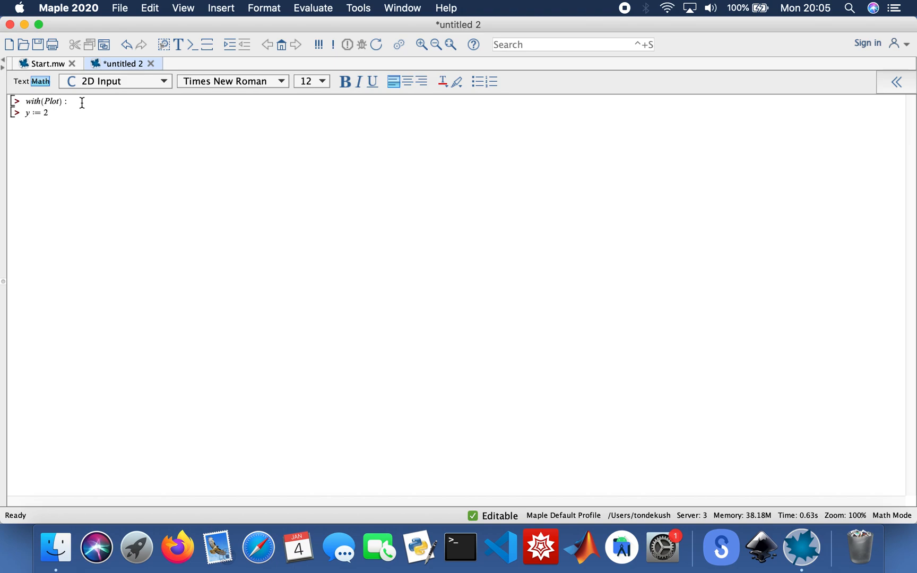
text((x-2)/)
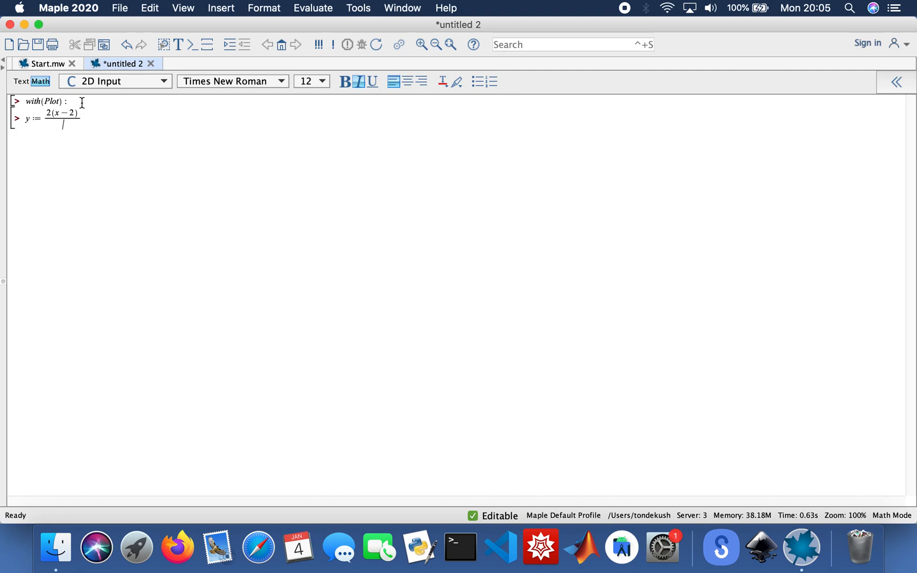
text(x^4)
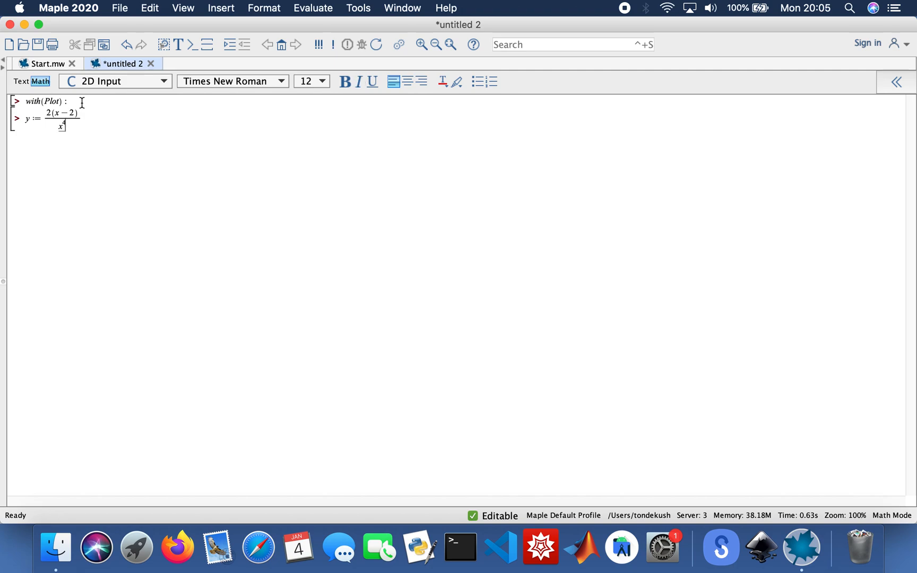
text(-3 x))
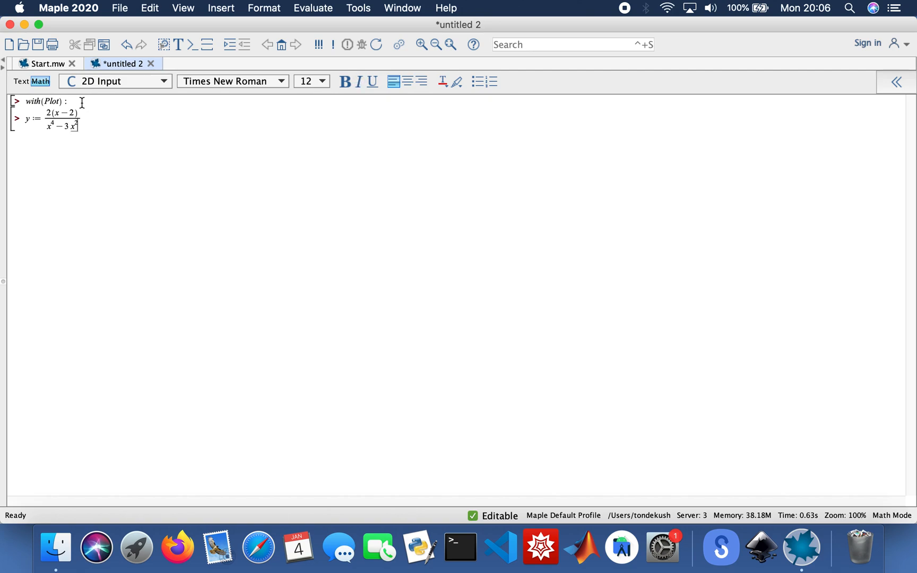
text(+1)
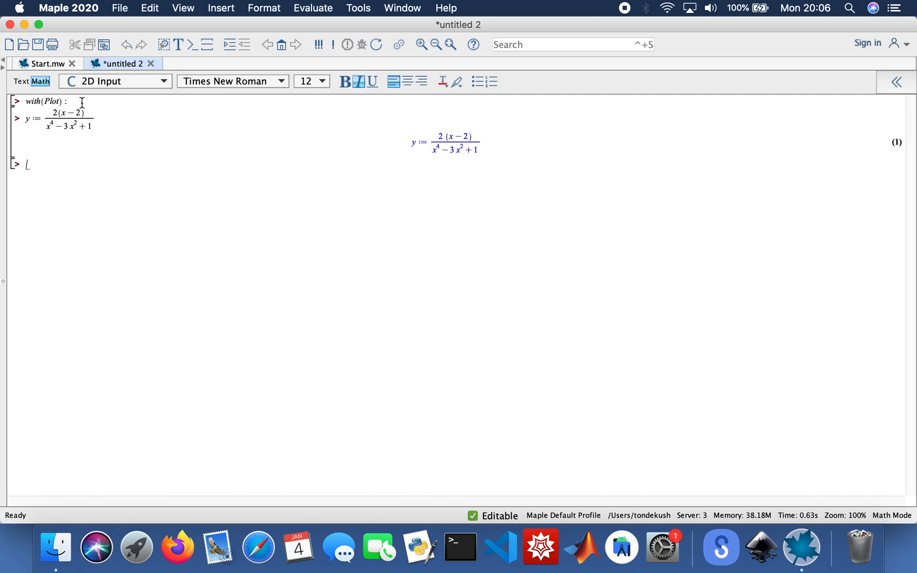
Compute y's partial-fraction decomposition and its derivative with respect to x.
text(convert)
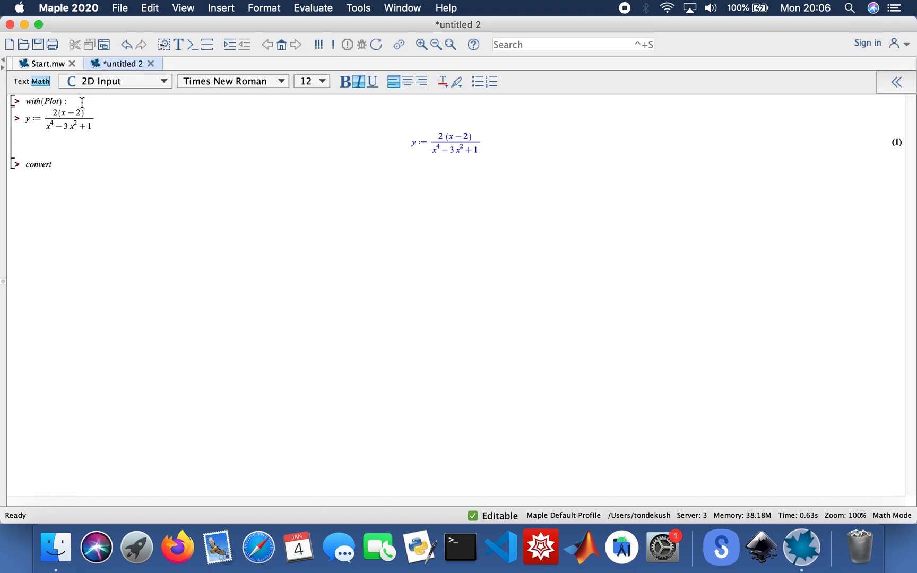
text((y, p)
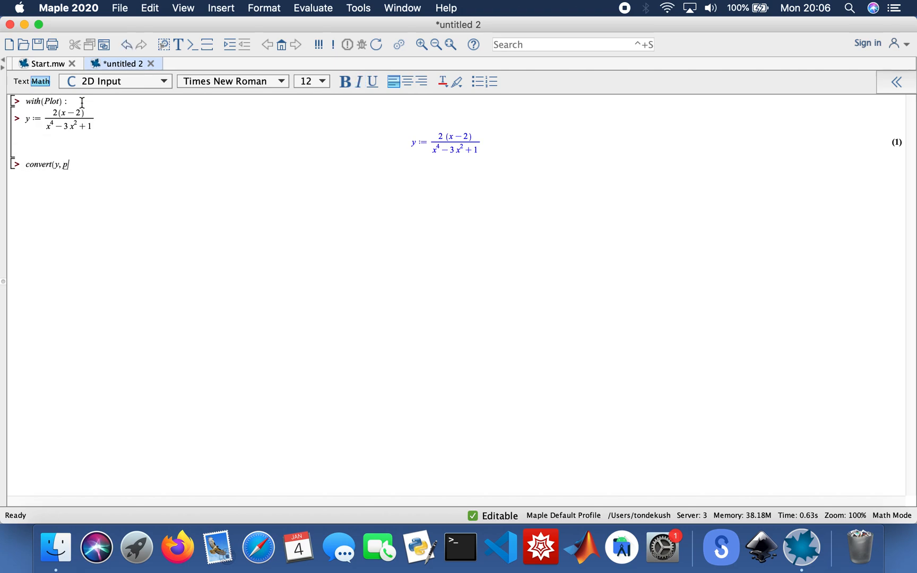
text(arfar)
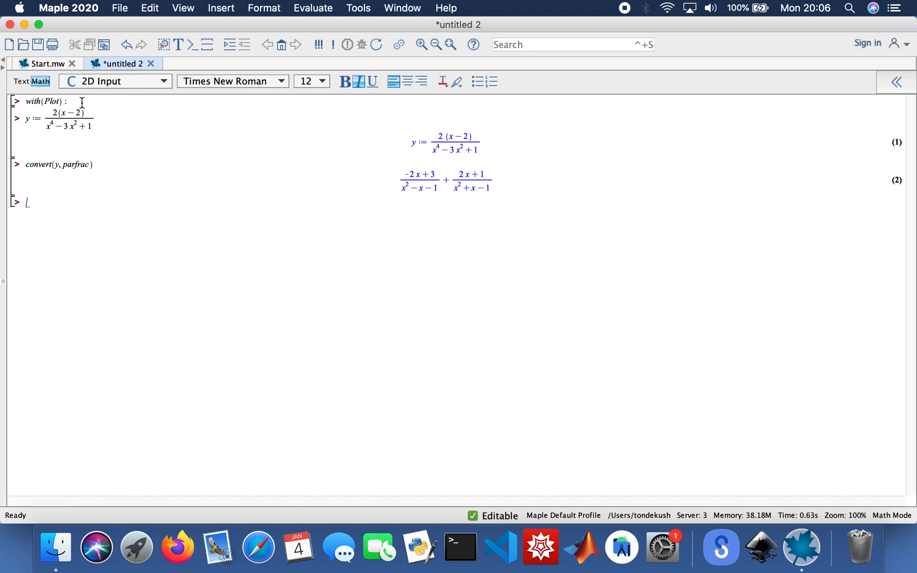
text(diff)
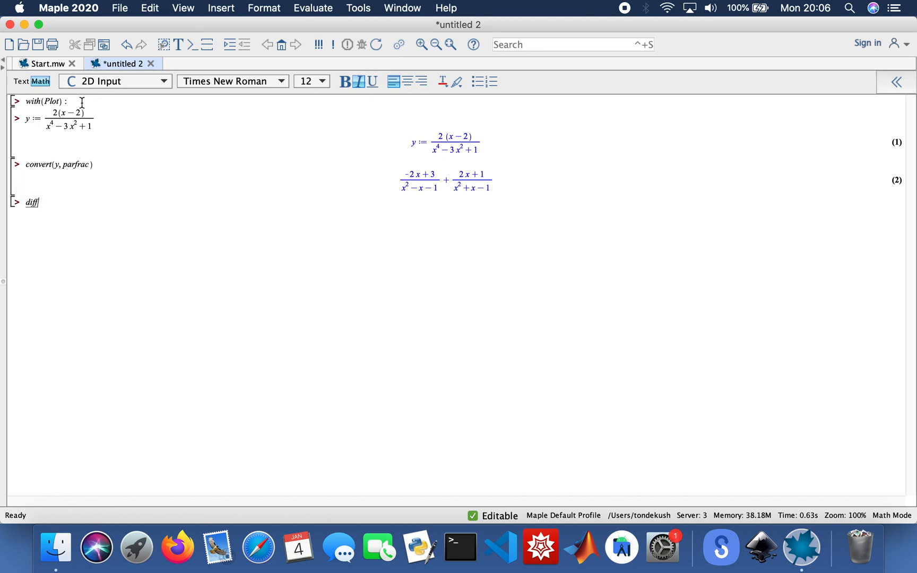
text((y, x)
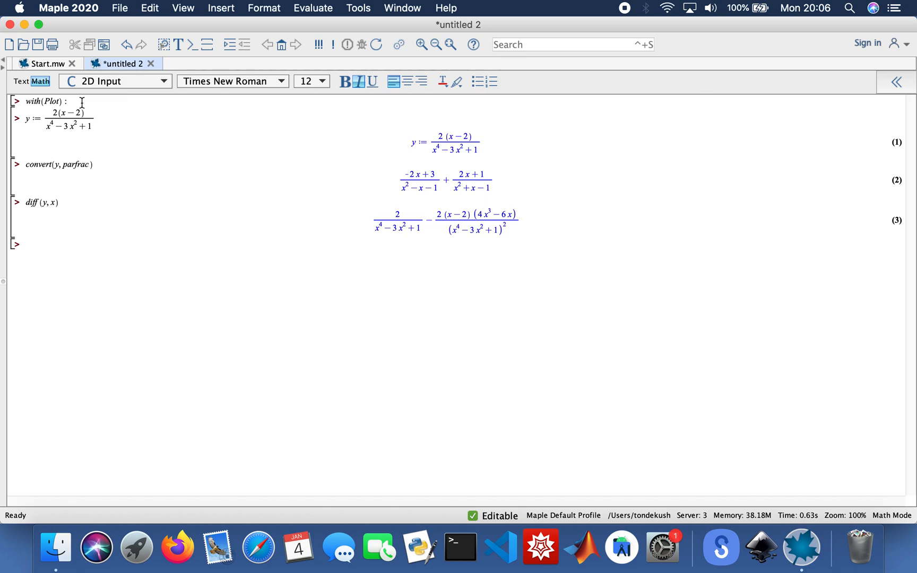
Integrate y with respect to x, giving output (4).
text(int)
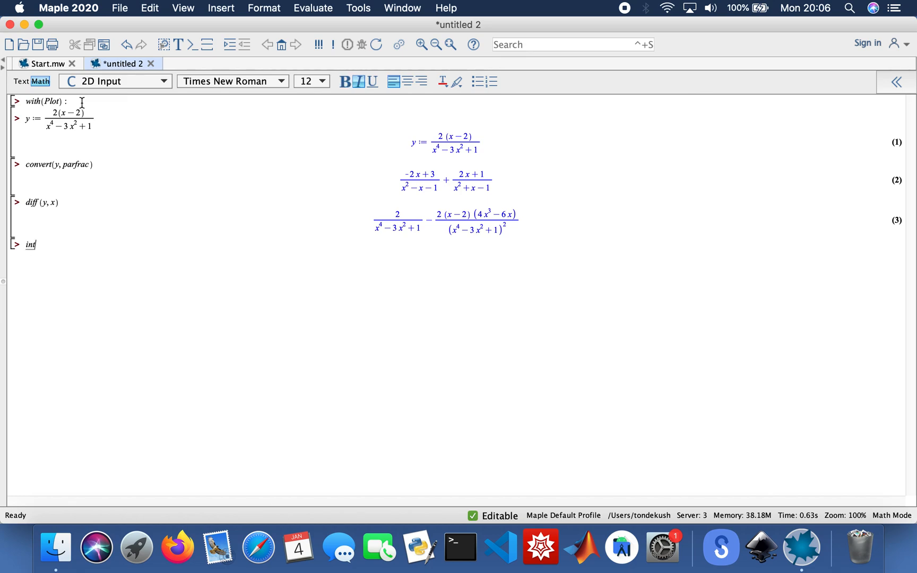
text(()
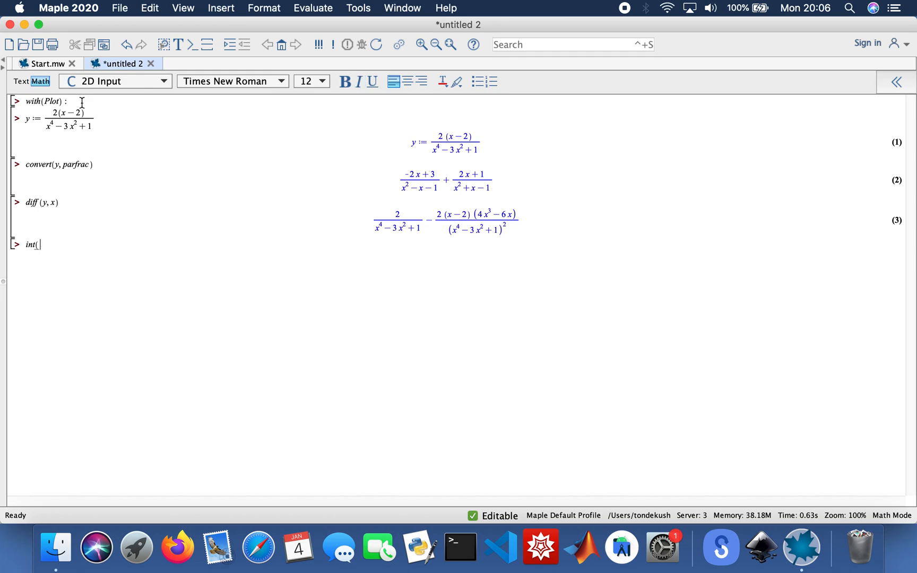
text(y, x))
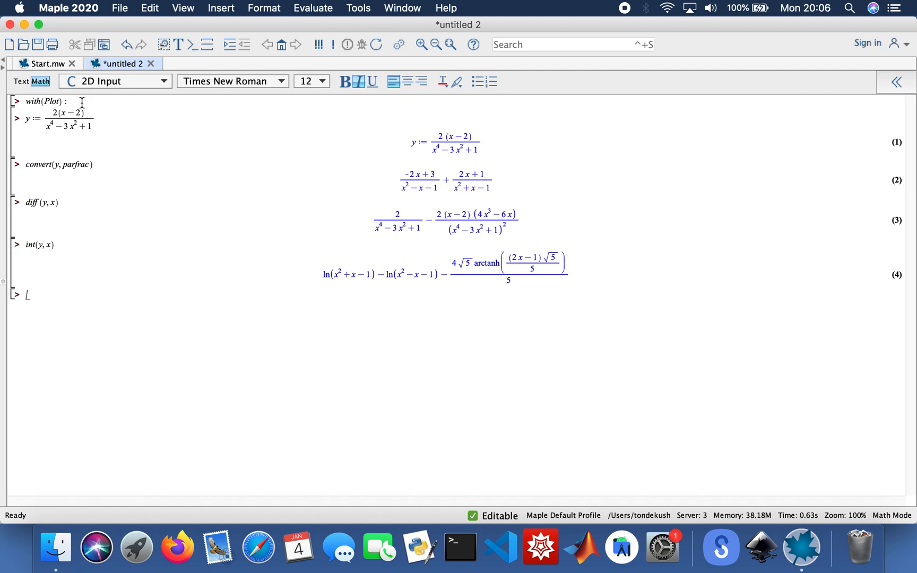
Plot y over x = −5..5, showing its branches and vertical asymptotes.
text(p)
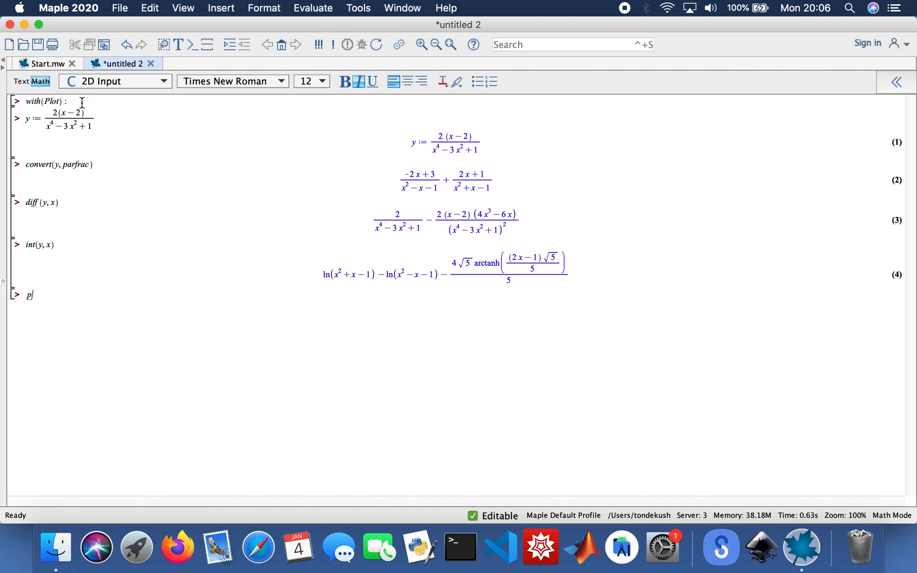
text(lot()
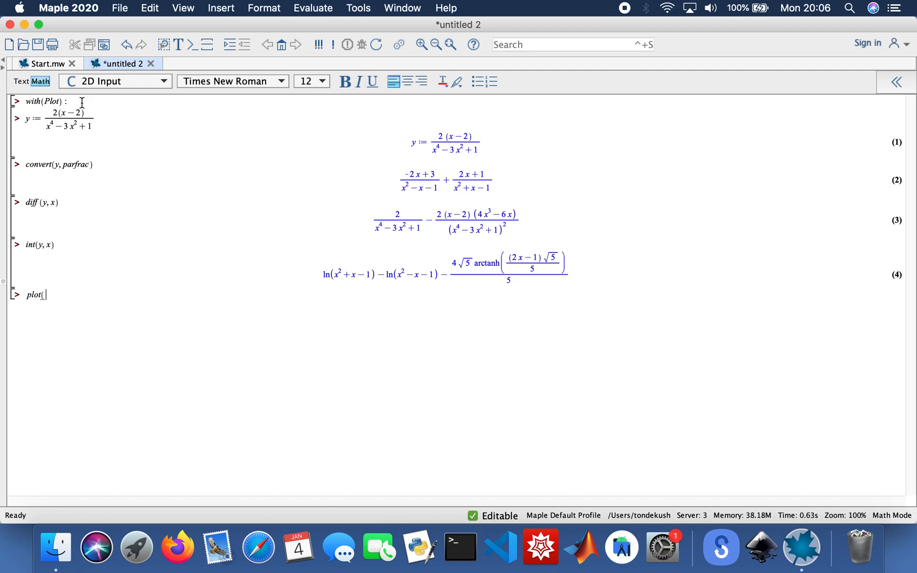
text(y, x=-5)
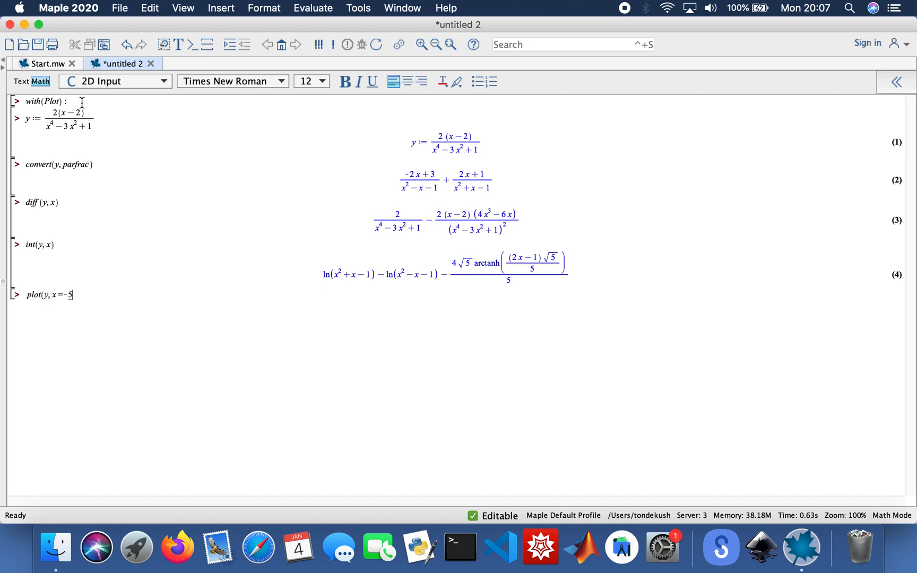
text(..5))
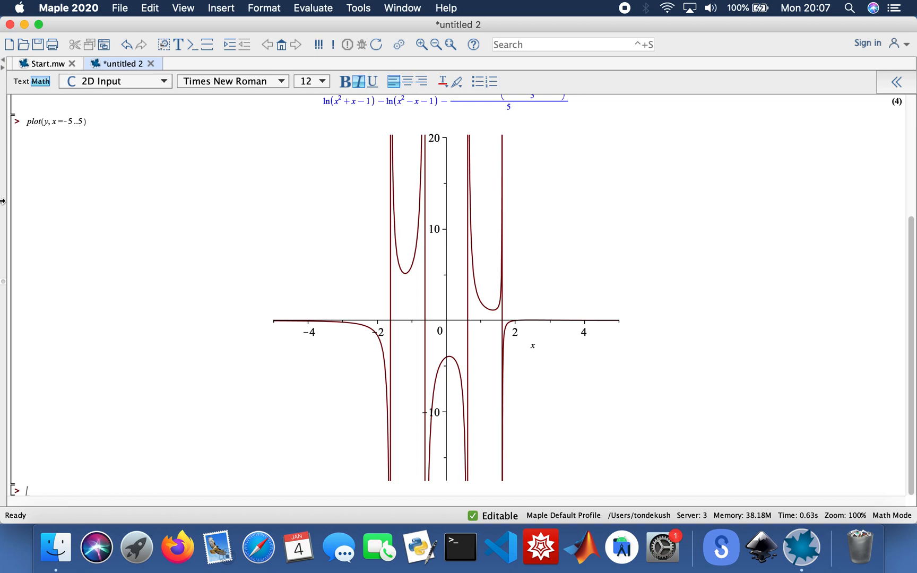
text(extra)
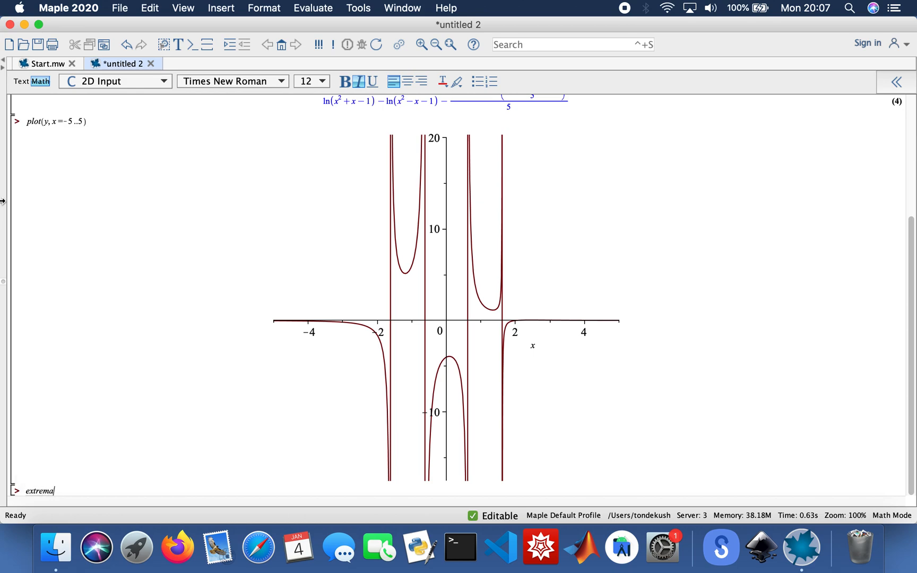
Evaluate extrema(y, x), which returns {−4} as output (5).
text((y, x)
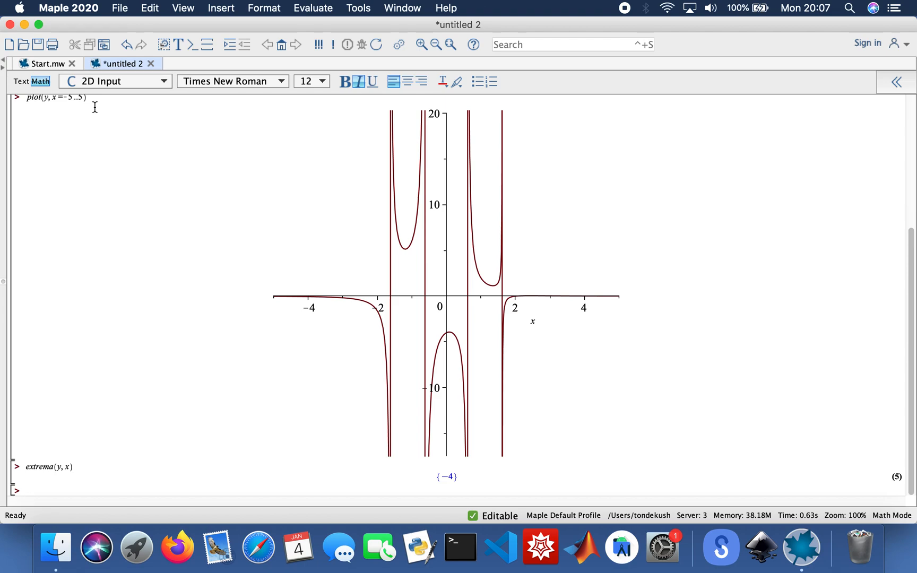
text(z := 5 x/)
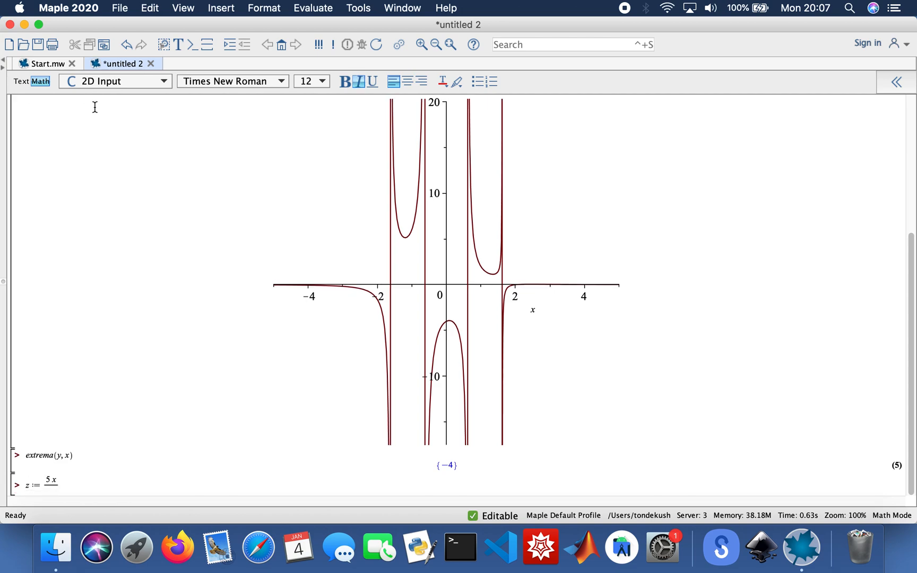
Define z = 5x/(1+2x²) and convert it to partial fractions.
text(1)
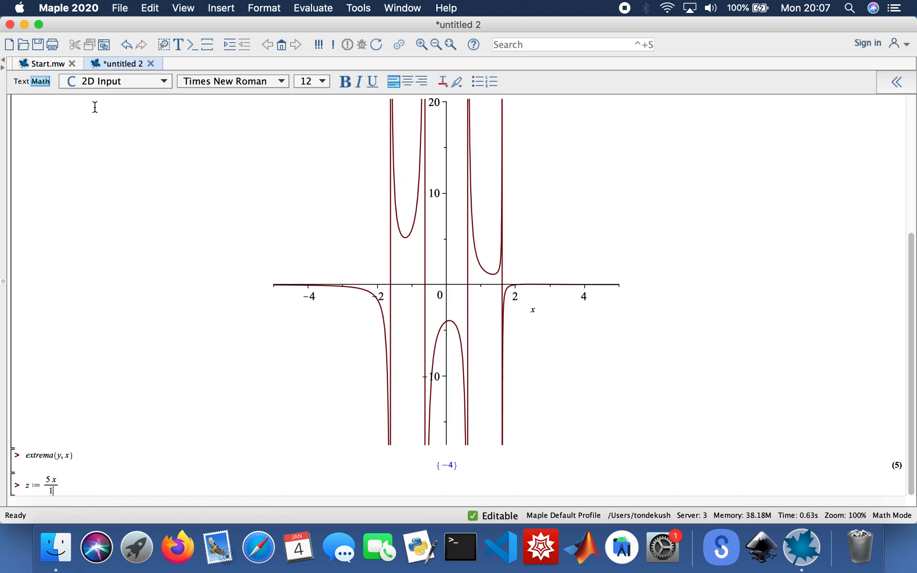
text(+2x^2)
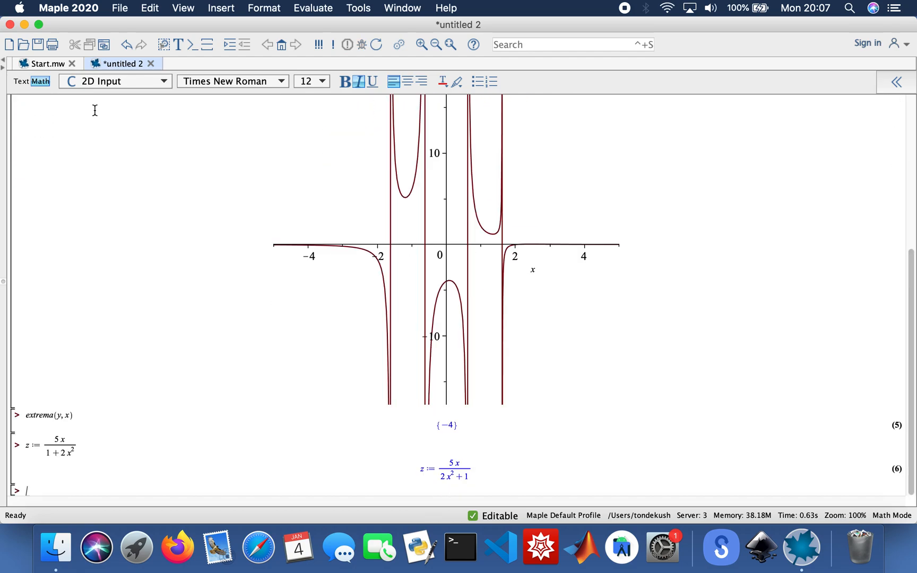
text(c)
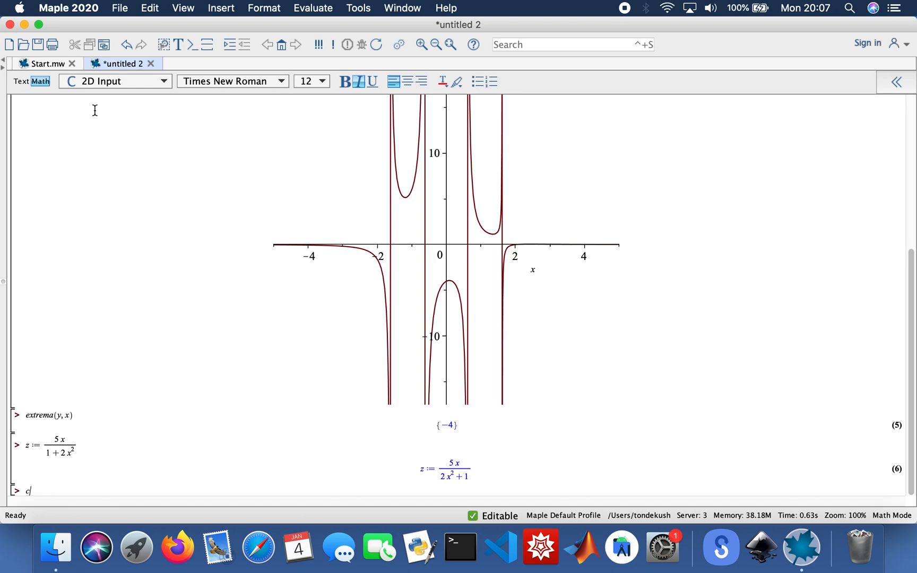
text(onvert()
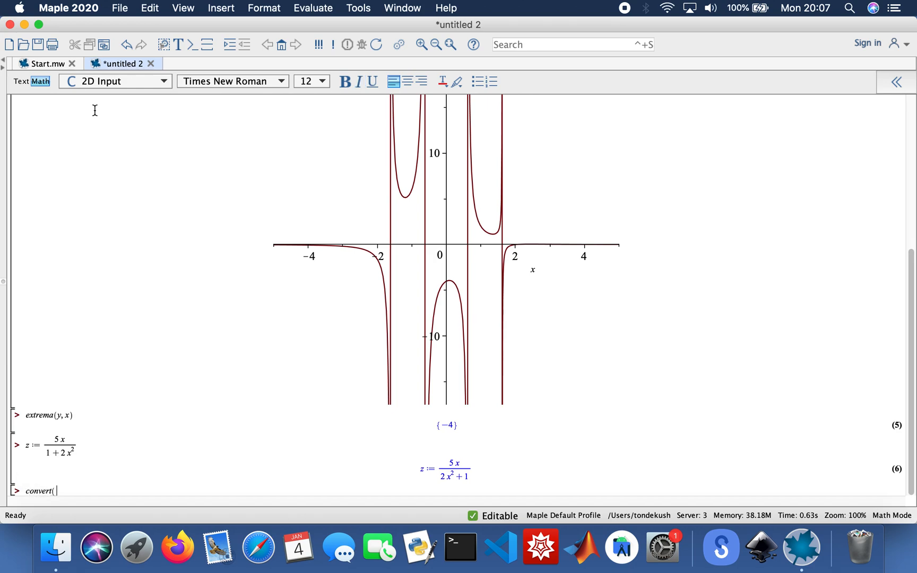
text(z,)
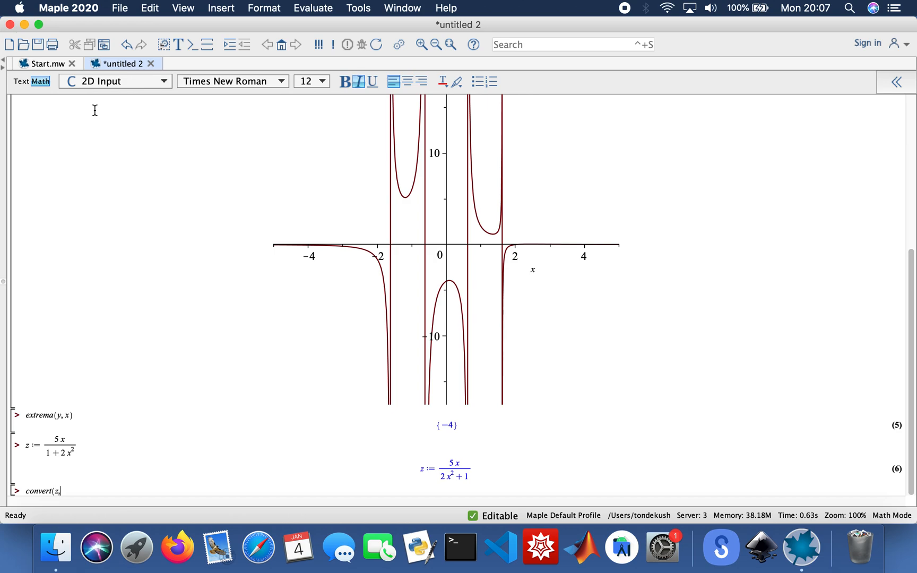
text(parfrac)
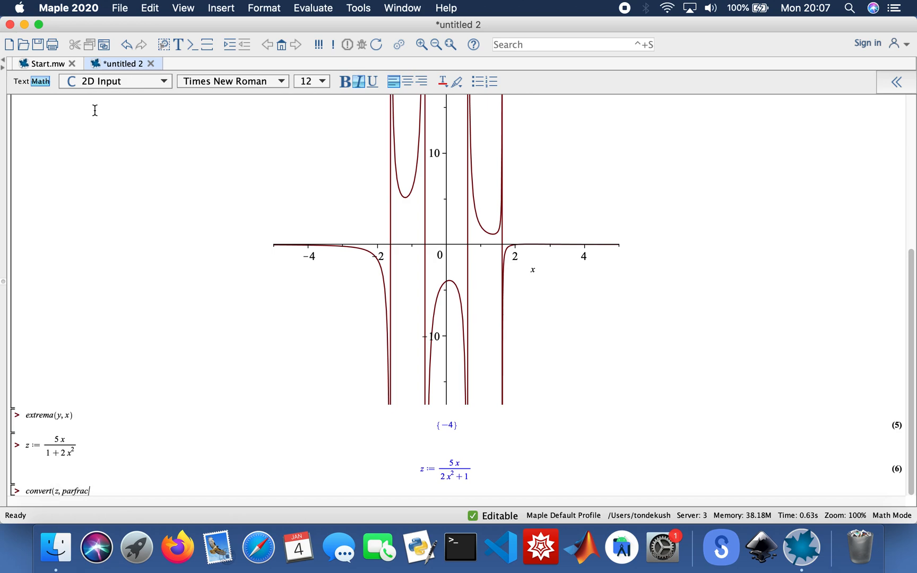
key(Return)
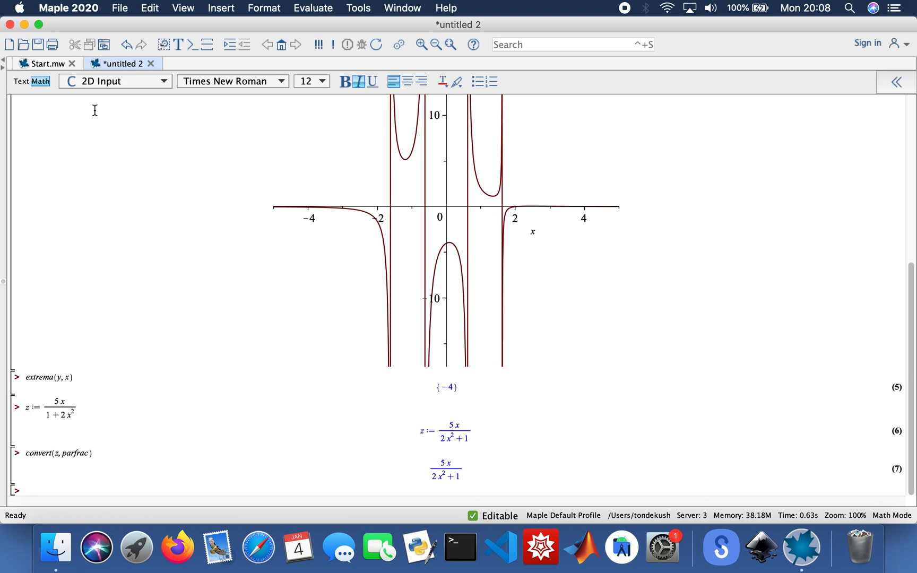
Differentiate and integrate z in x, the integral being 5ln(2x²+1)/4.
text(diff(z, x)
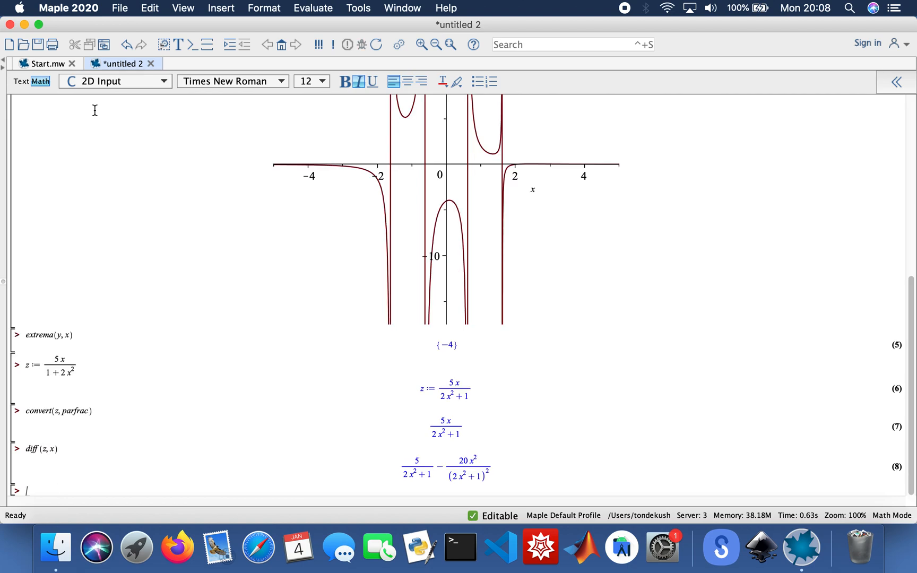
text(int)
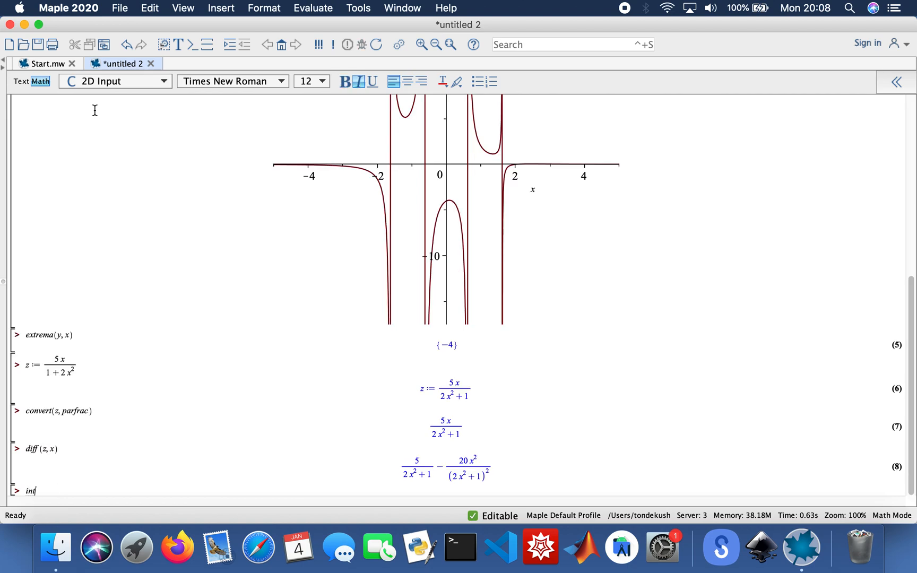
text((z)
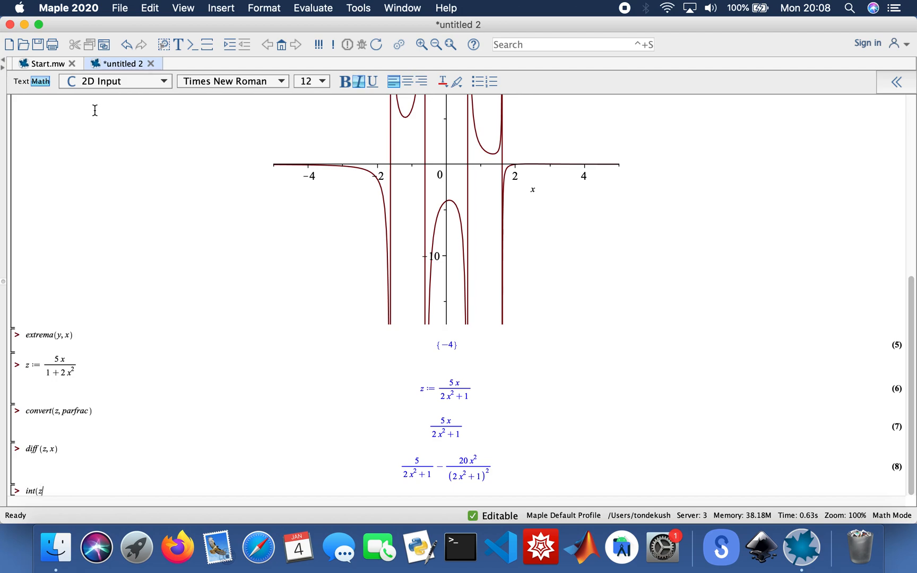
key(Return)
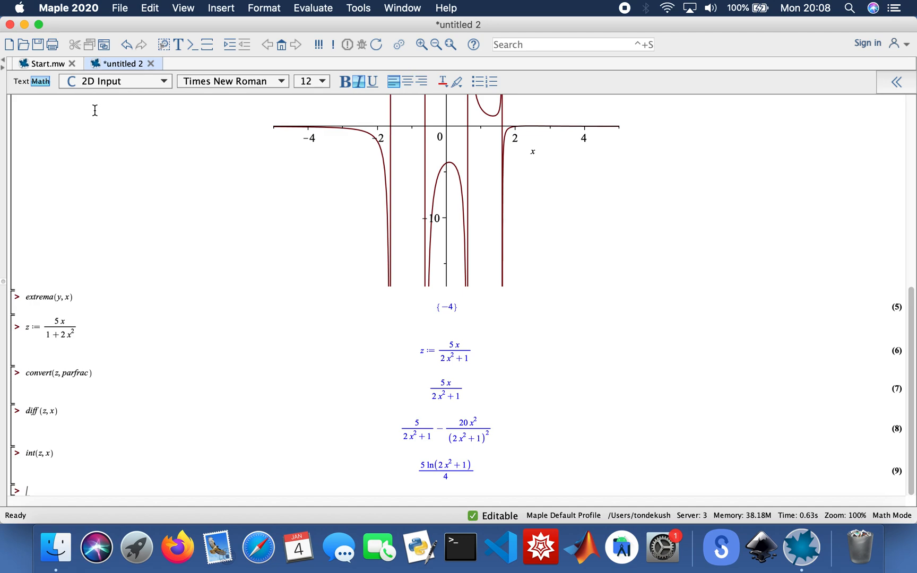
Plot z over x = −8..8, peaking near 1.75 and dipping near −1.75.
text(plo)
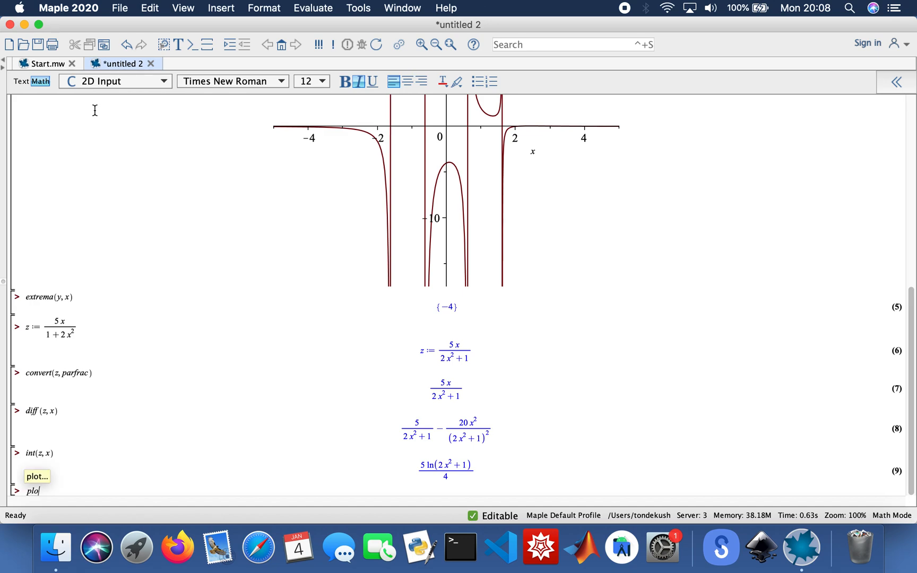
text(t()
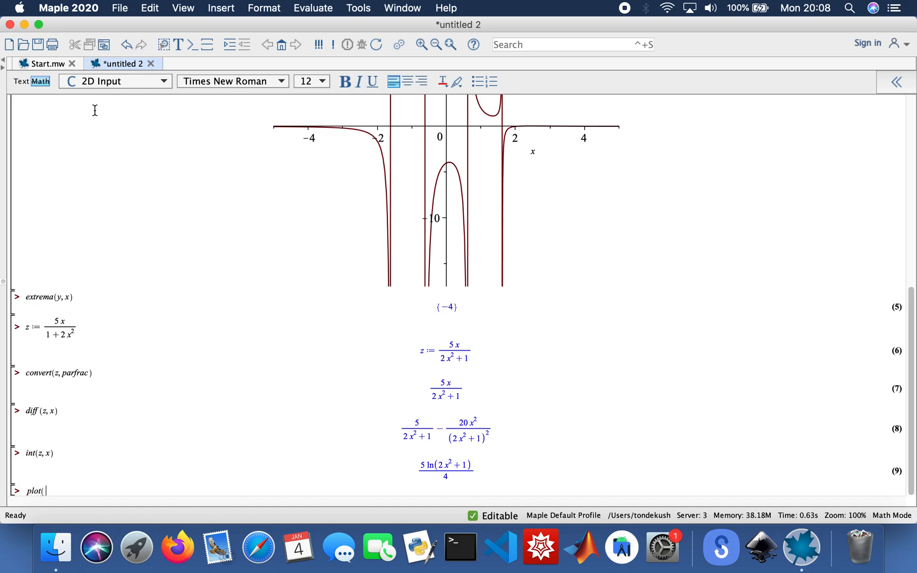
text(z, x)
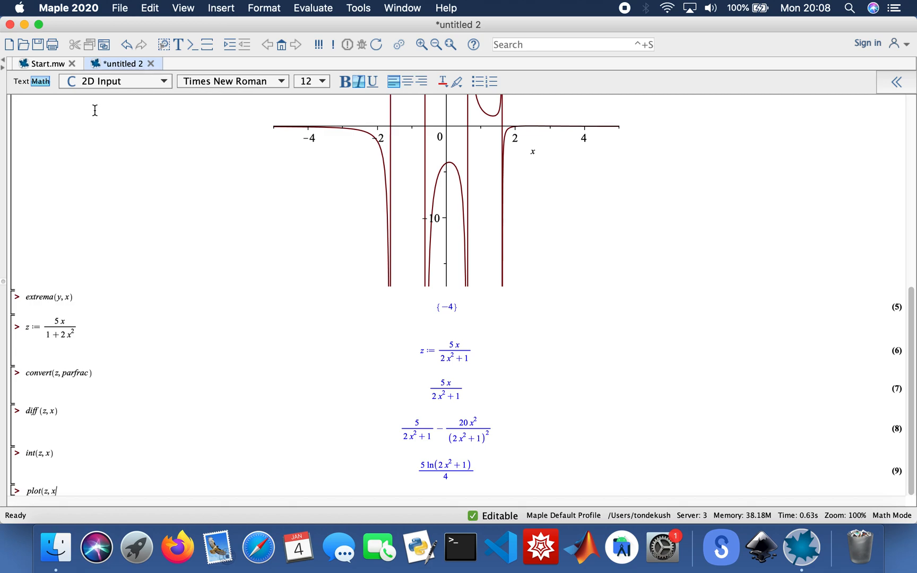
text(=)
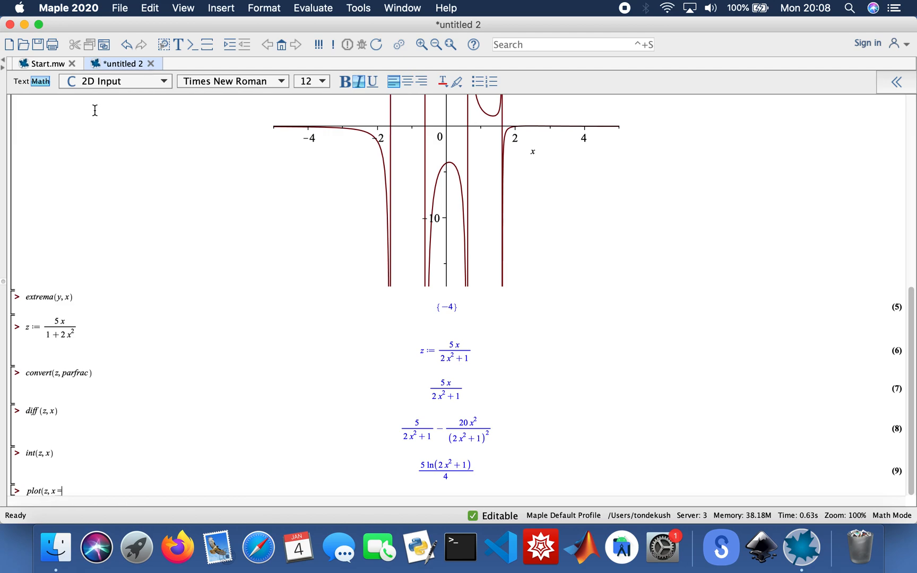
text(-)
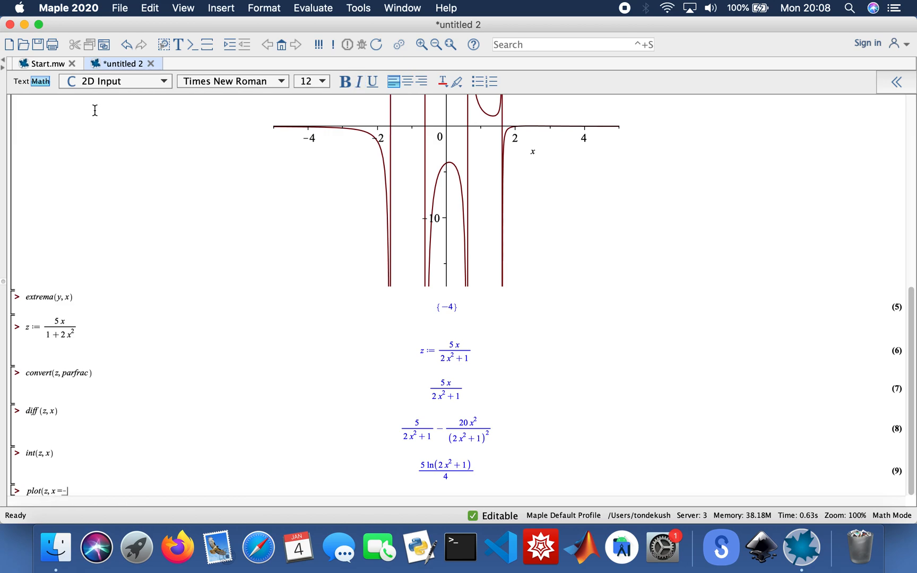
text(8.)
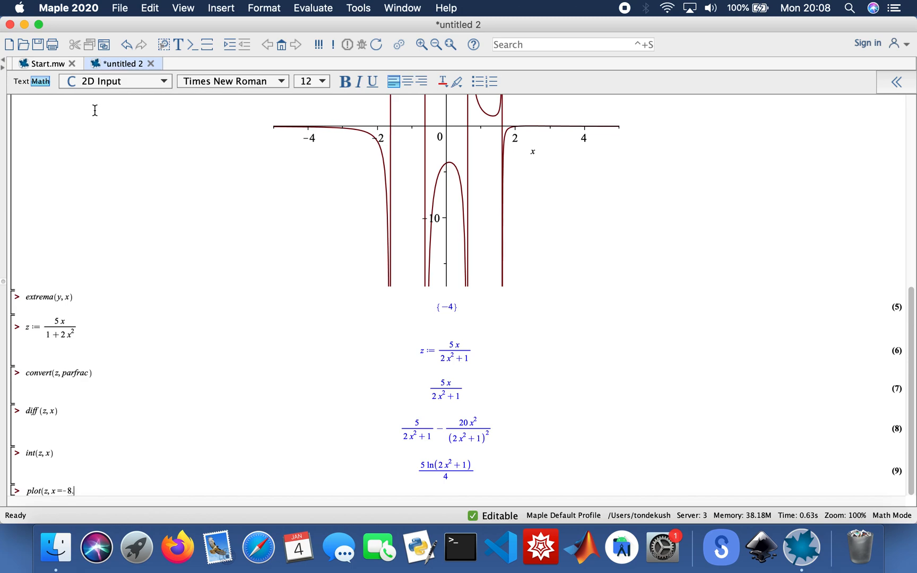
text(..8))
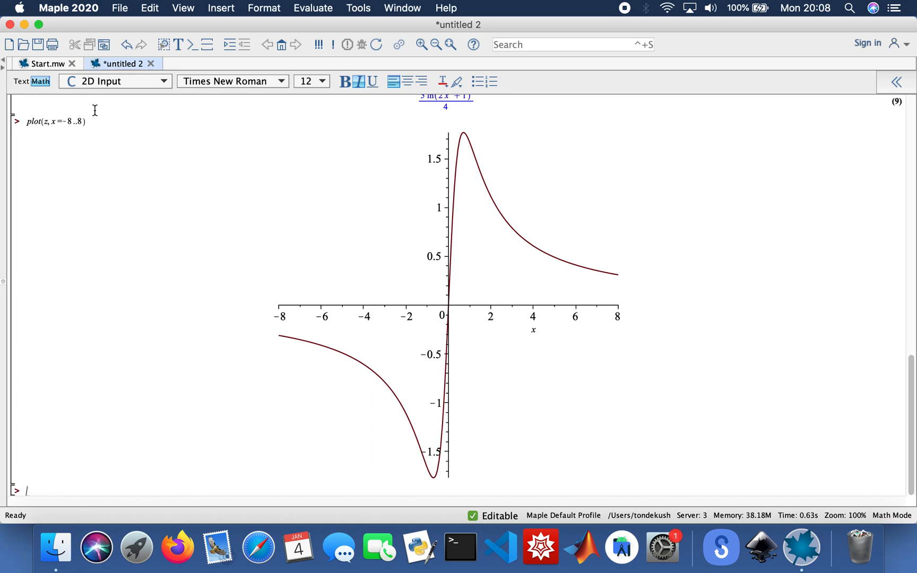
Evaluate extrema(z, x), which returns {0} as output (10).
text(extrema)
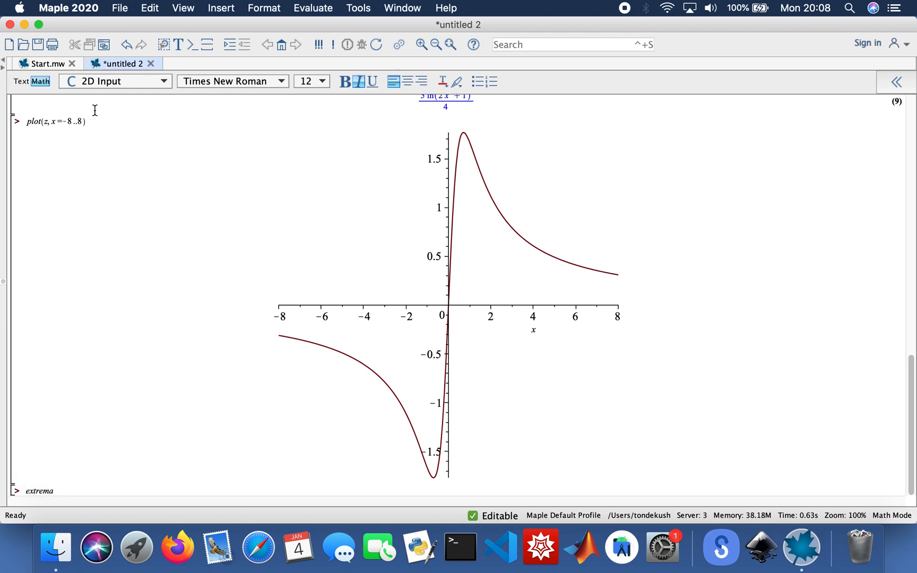
text(()
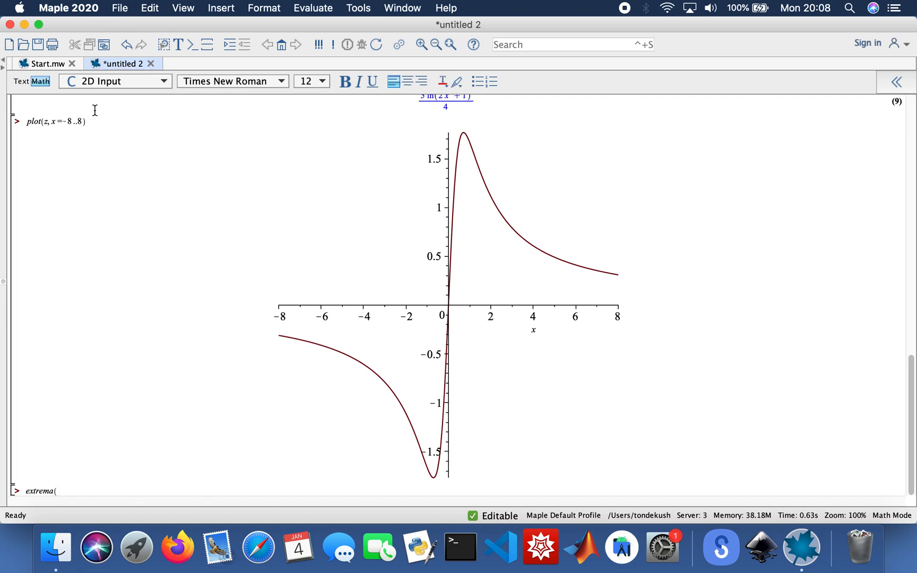
text(z, x)
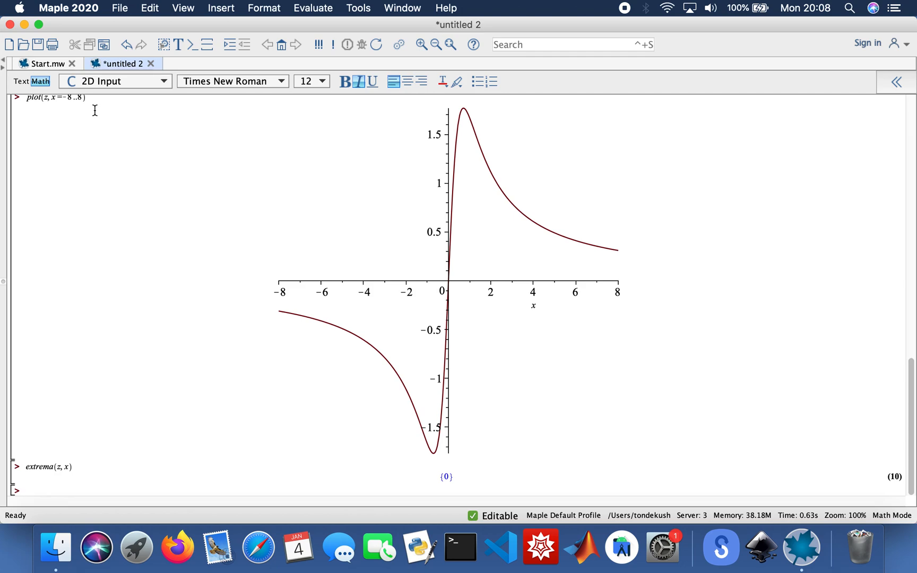
mouse_move(530, 344)
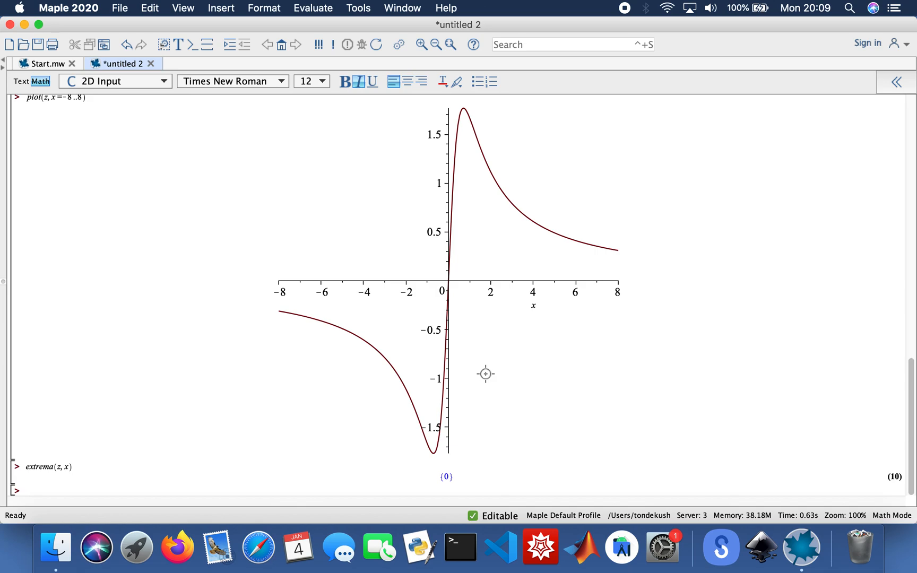
Plot {y, z} together over x = −10..10 and scroll down to inspect the graph.
text(p)
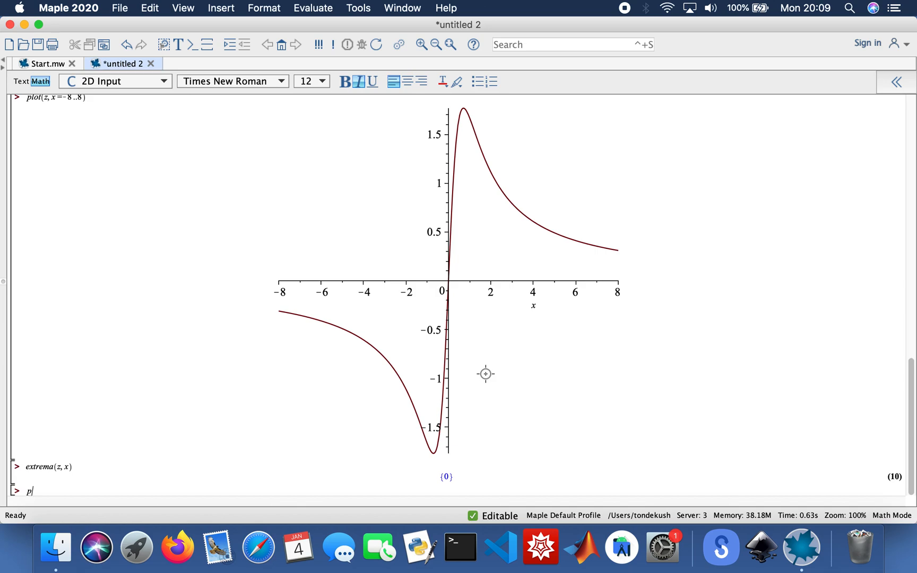
text(lot()
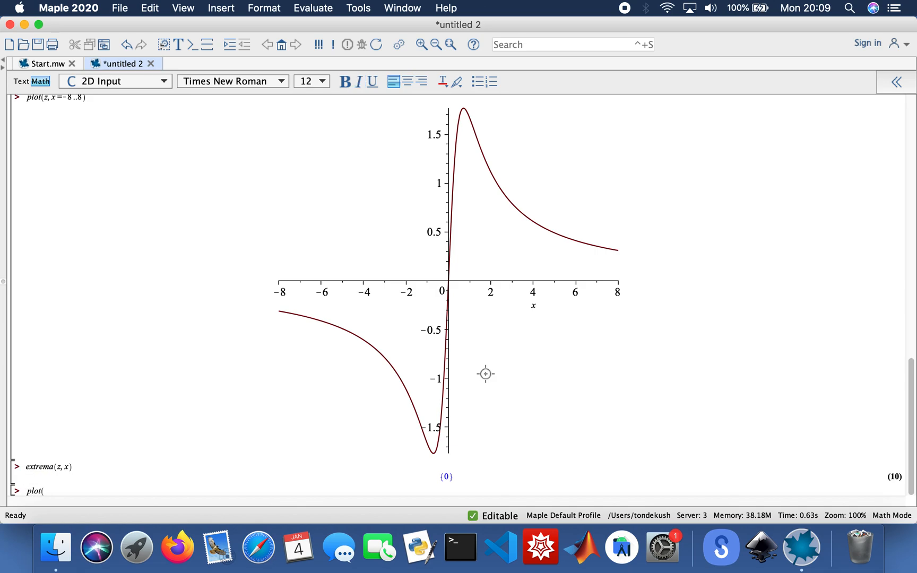
text({y, z)
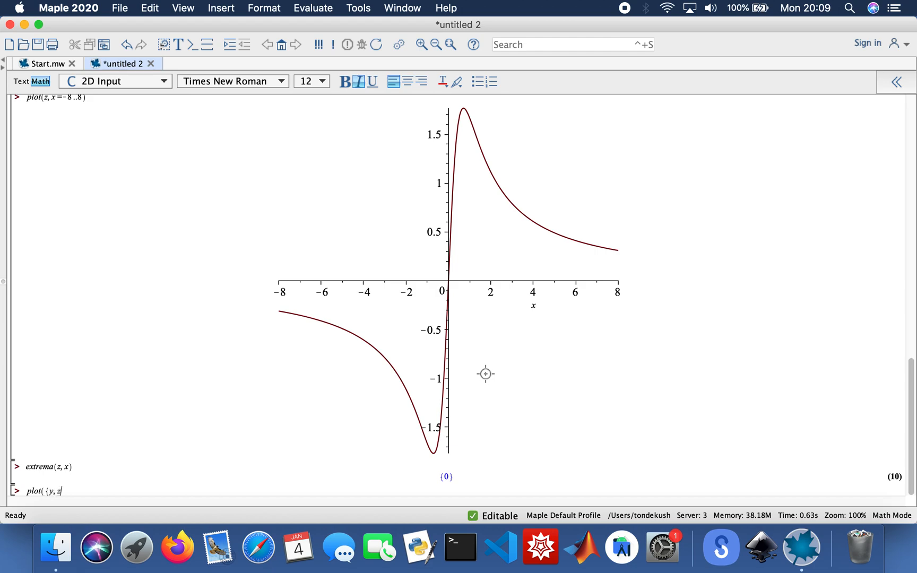
text(}, x)
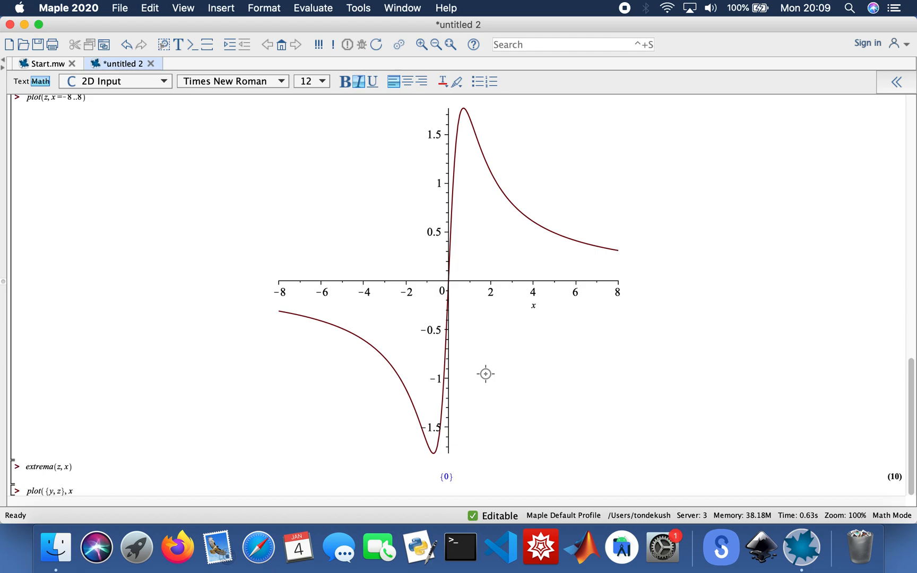
text(=-)
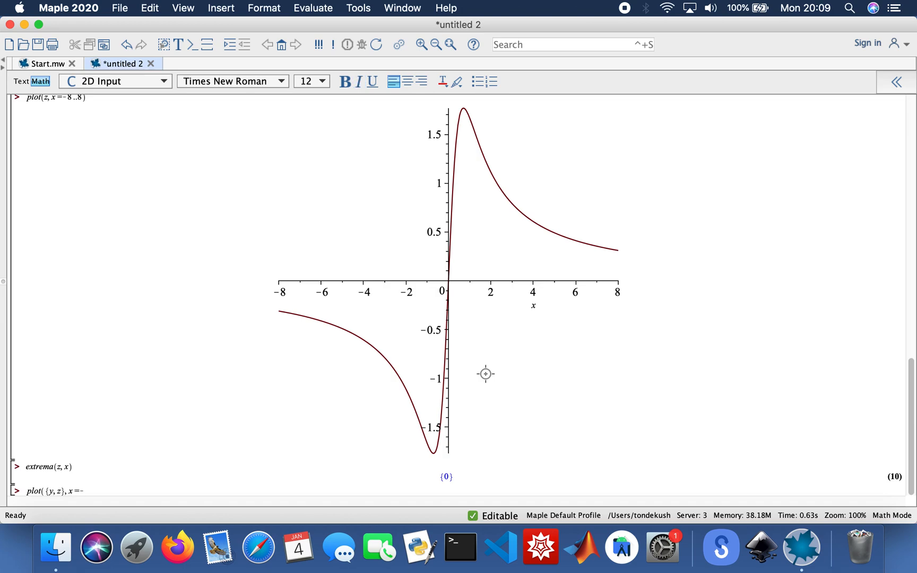
text(10)
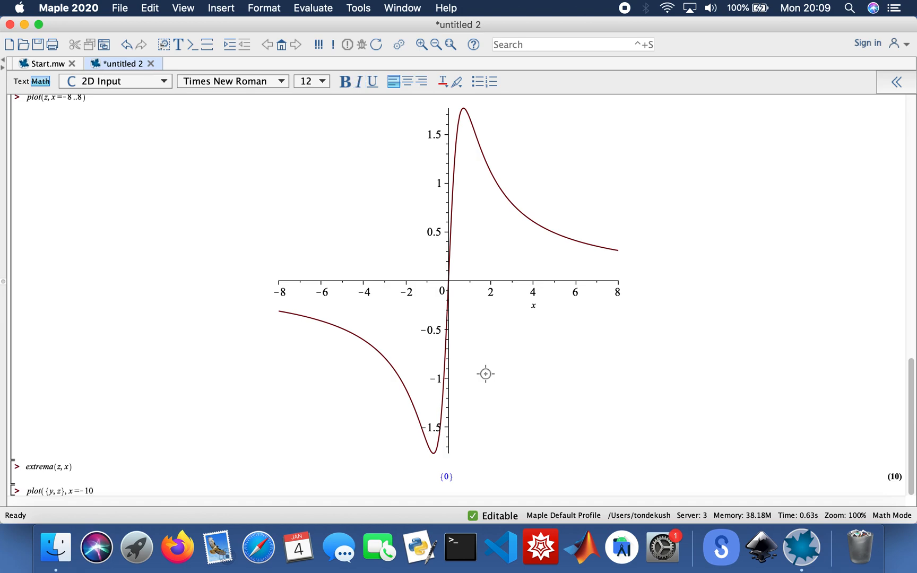
text(..10)
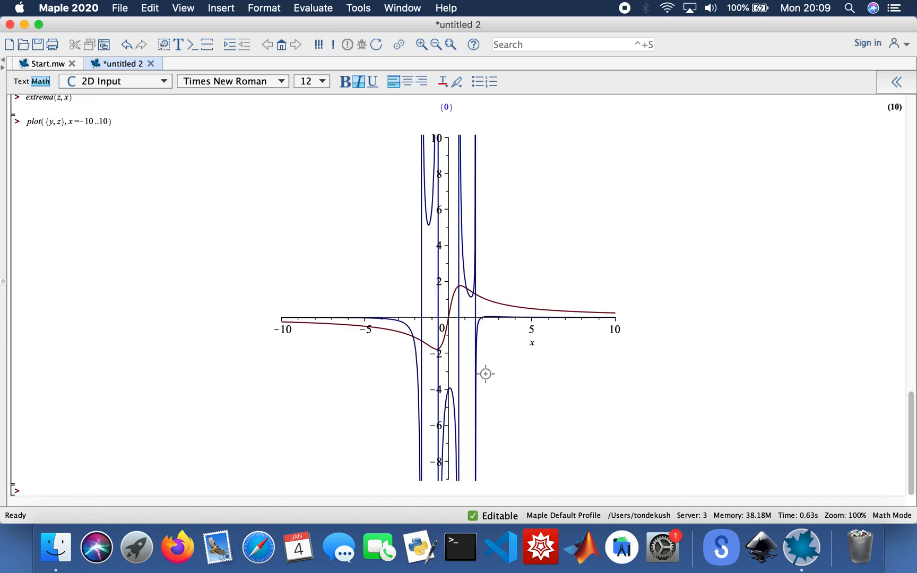
mouse_move(468, 256)
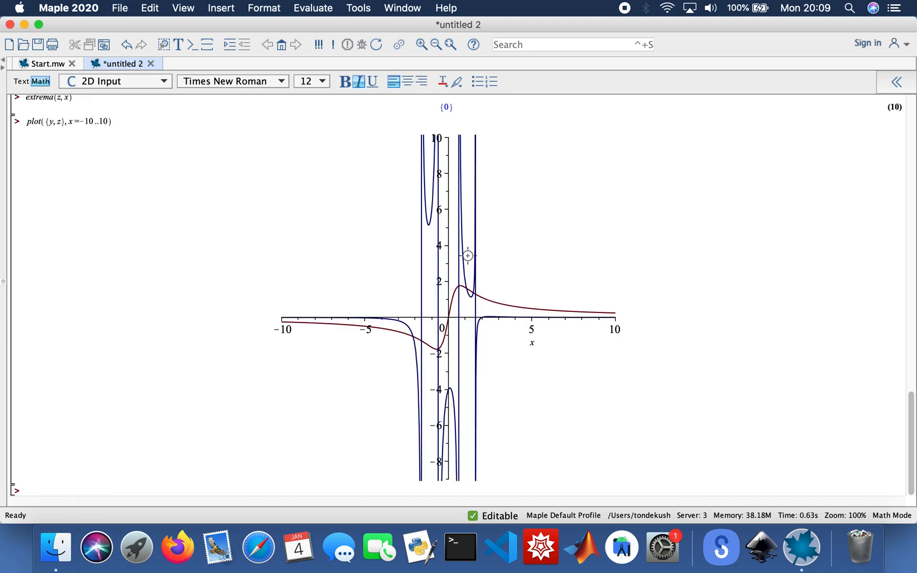
scroll(down, 3)
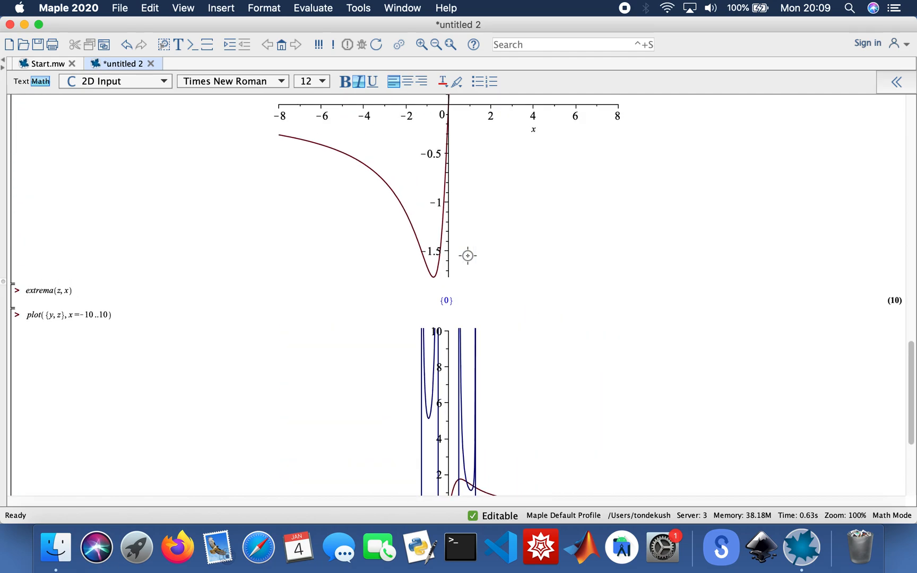
scroll(down, 3)
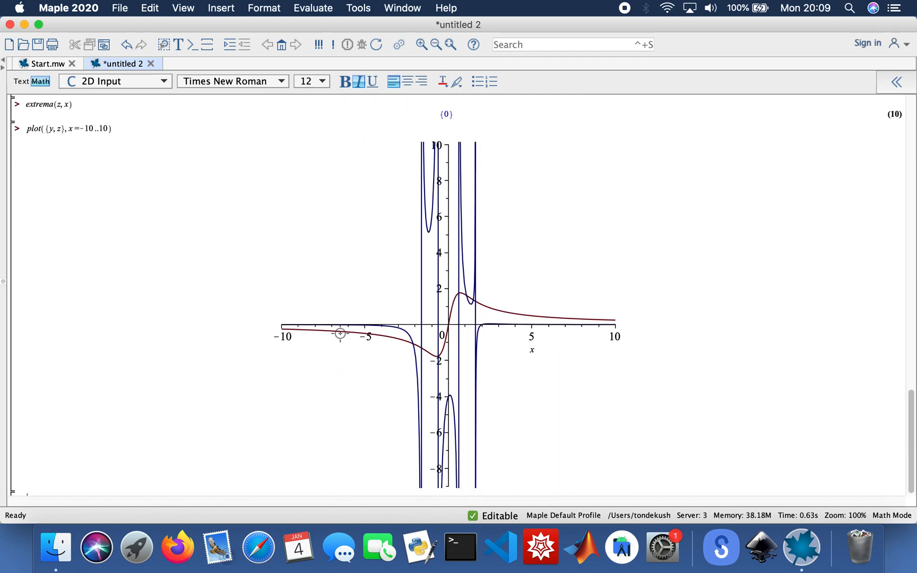
mouse_move(544, 316)
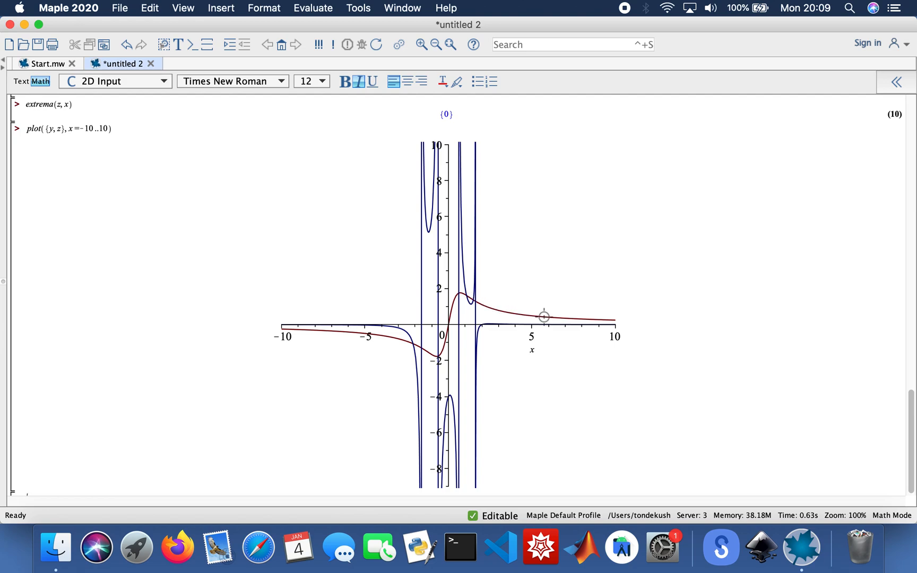
mouse_move(470, 251)
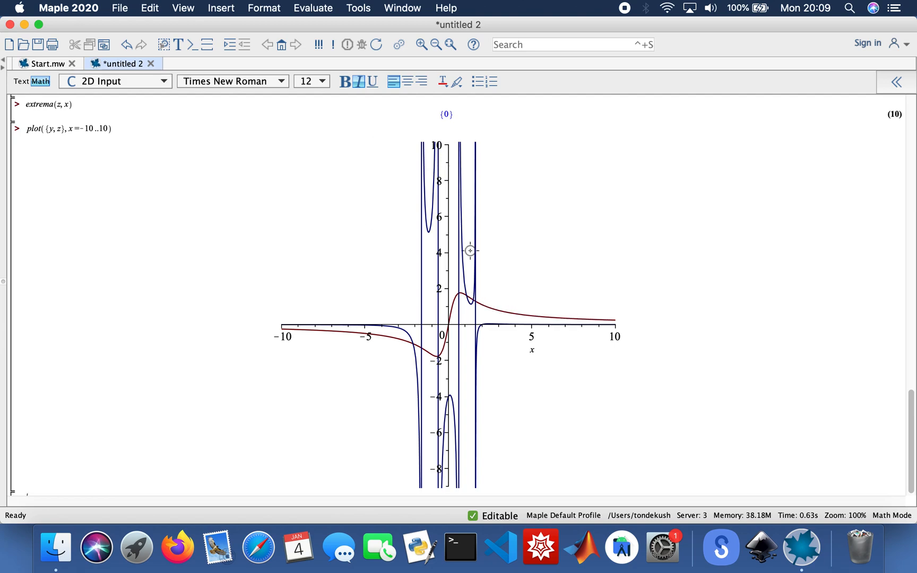
mouse_move(441, 310)
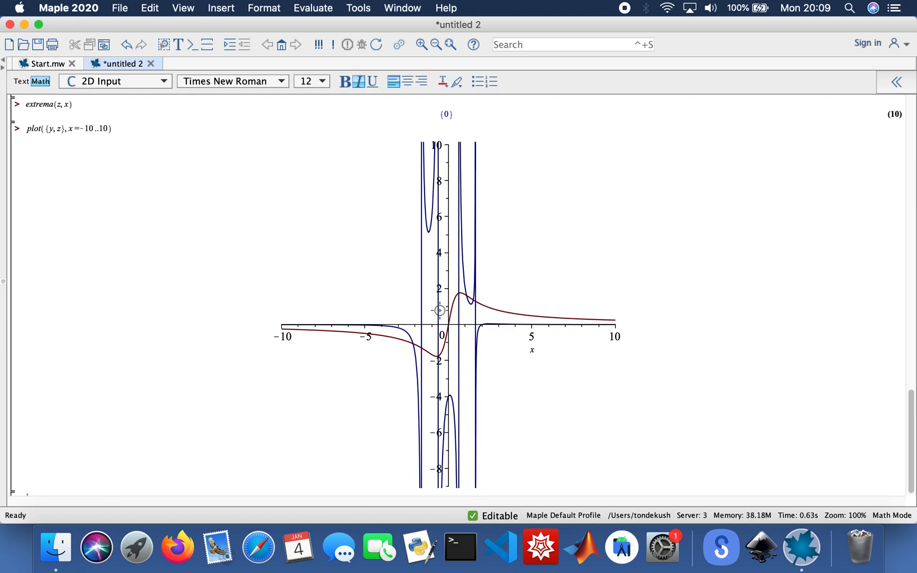
scroll(down, 3)
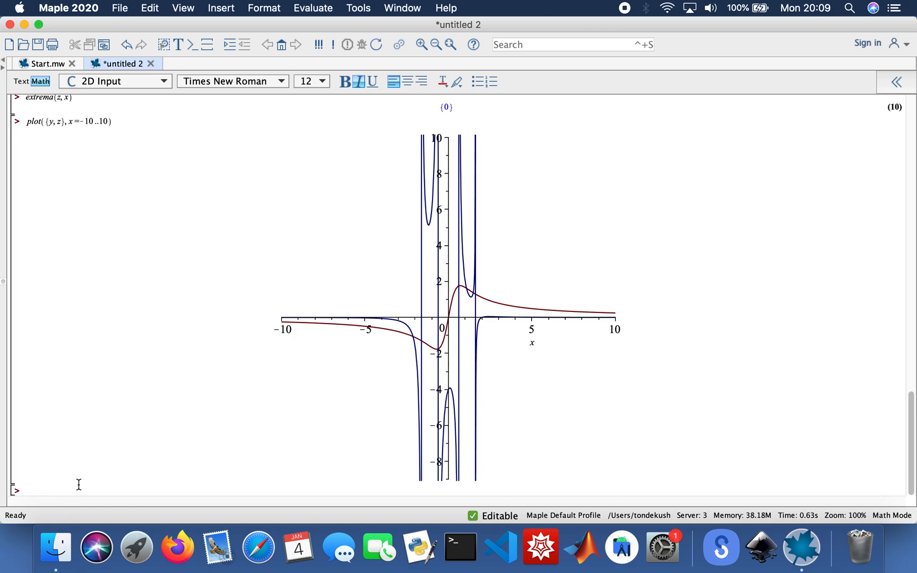
Draw the 3D surface plot3d(sin(x)*cos(y)) over −2π to 2π.
text(plot3d()
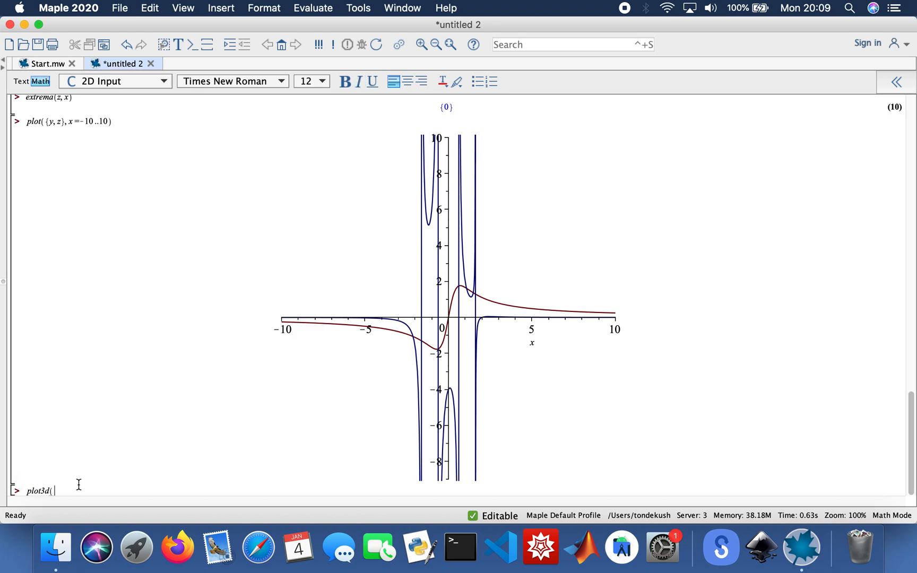
text(sin)
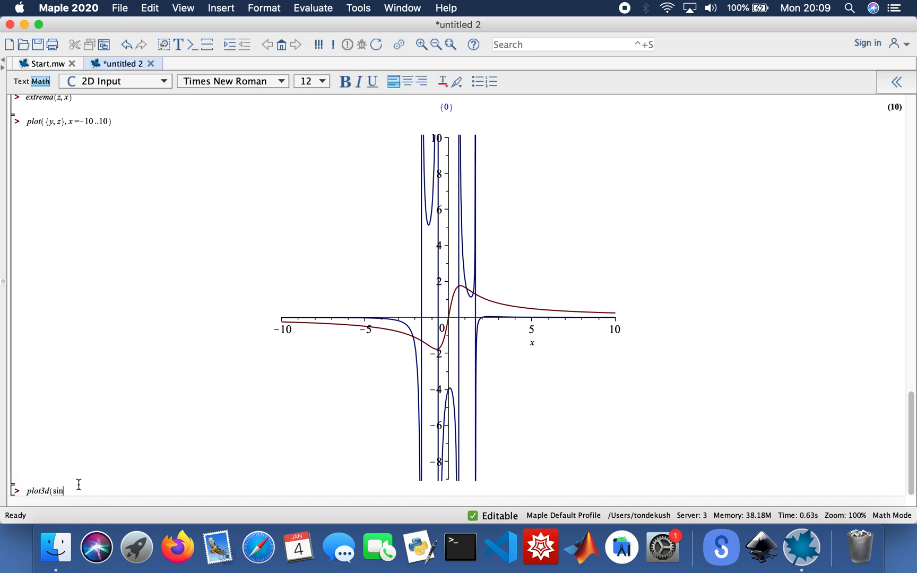
text((x))
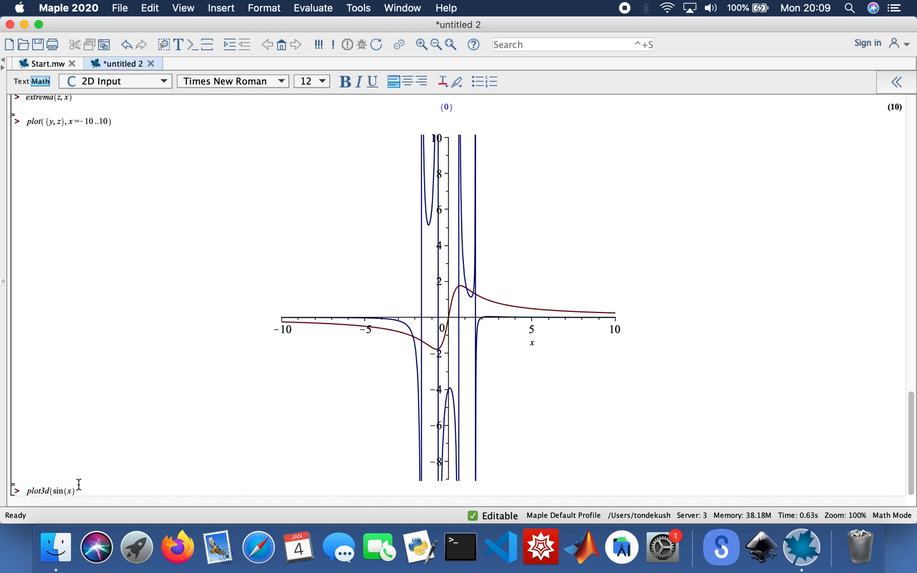
text(cos()
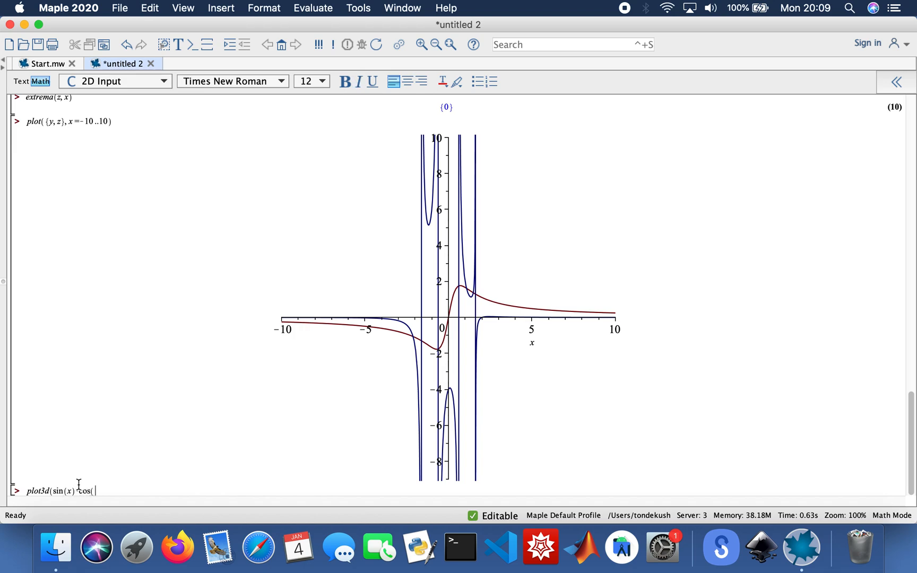
text(y))
text(p)
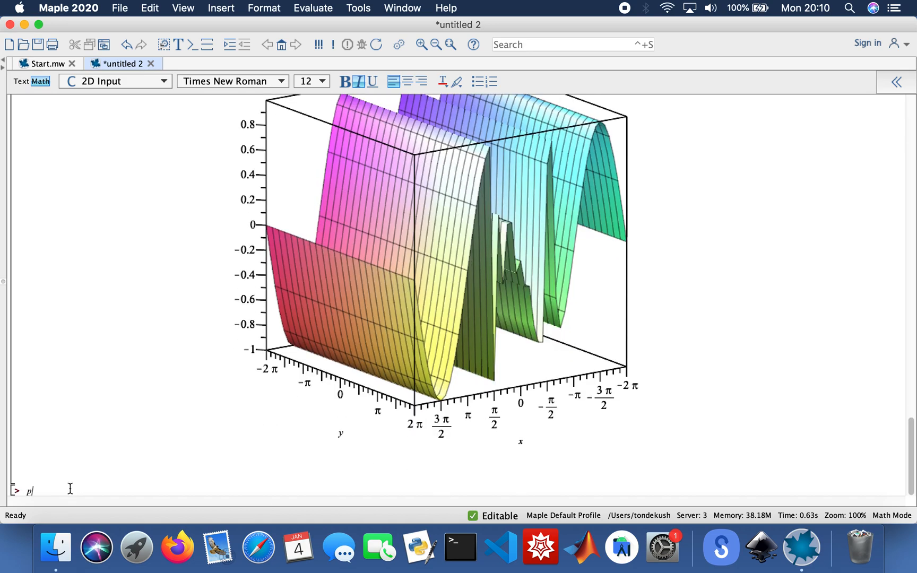
Enter plot3d(cos(2*x)*sin(3-2*x)) to render a second 3D surface.
text(lot3)
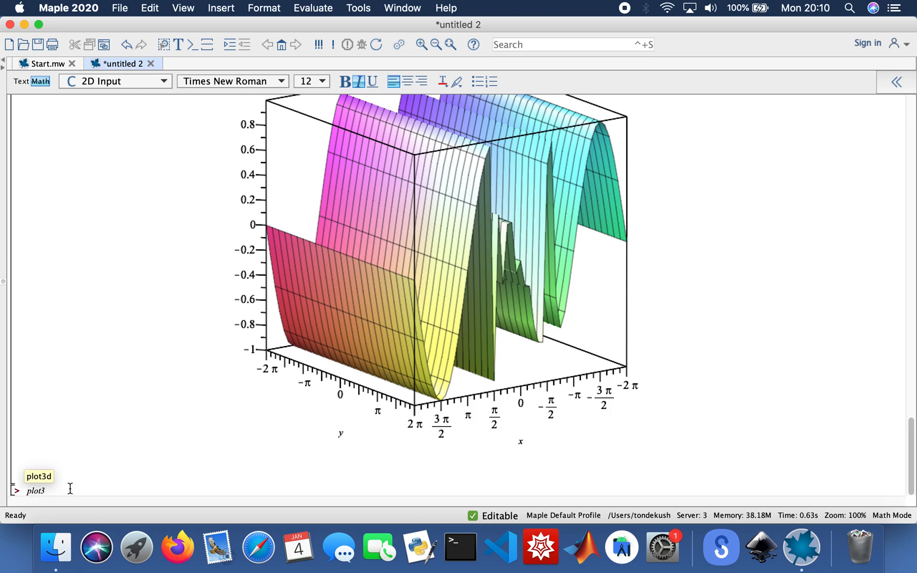
text(d()
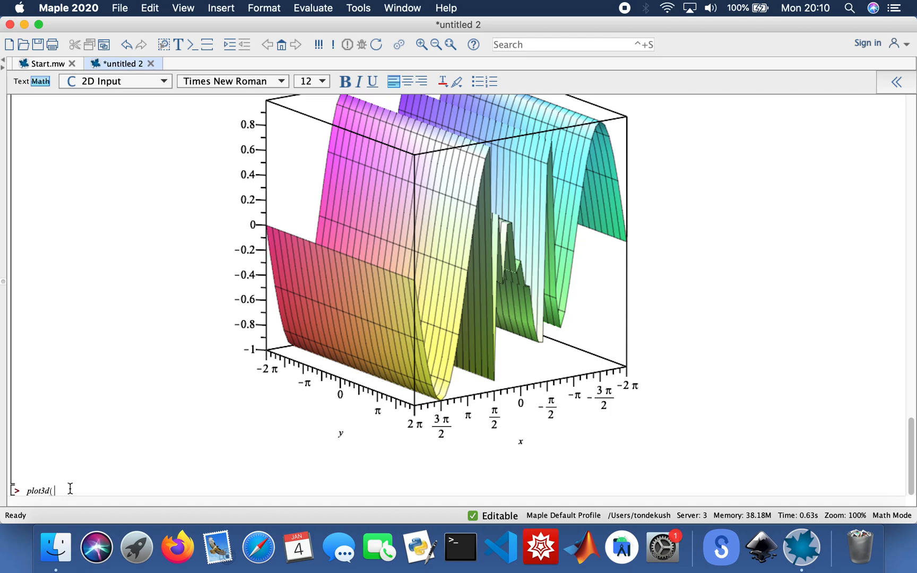
text(cos()
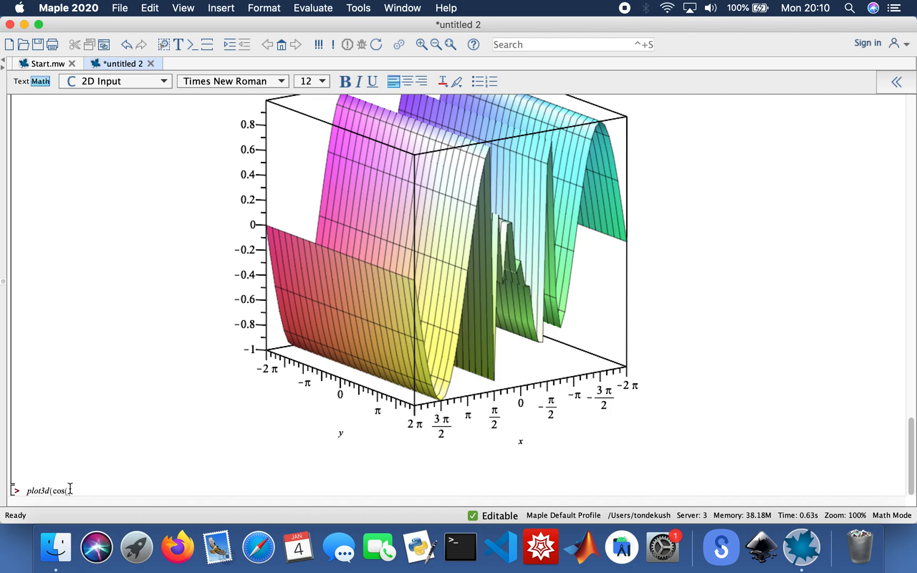
text(x)
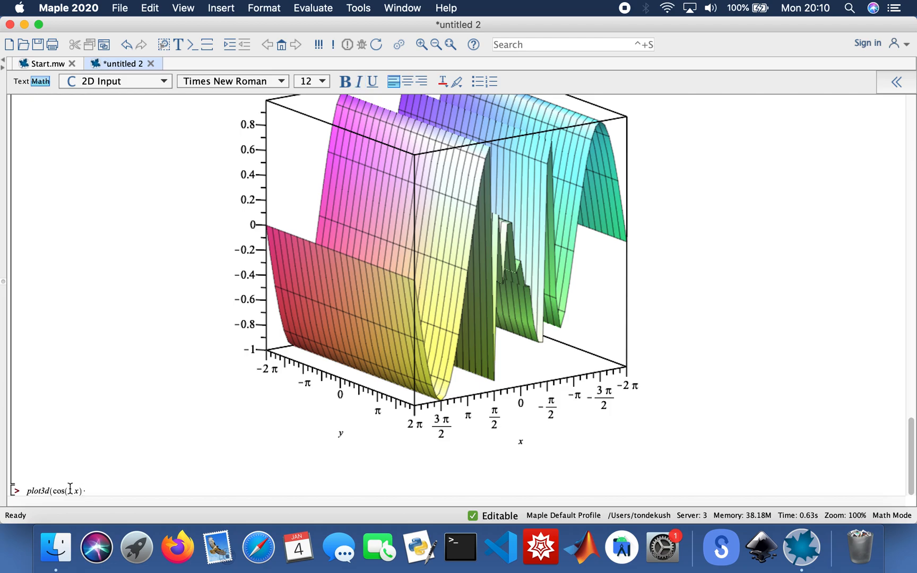
text(·sin)
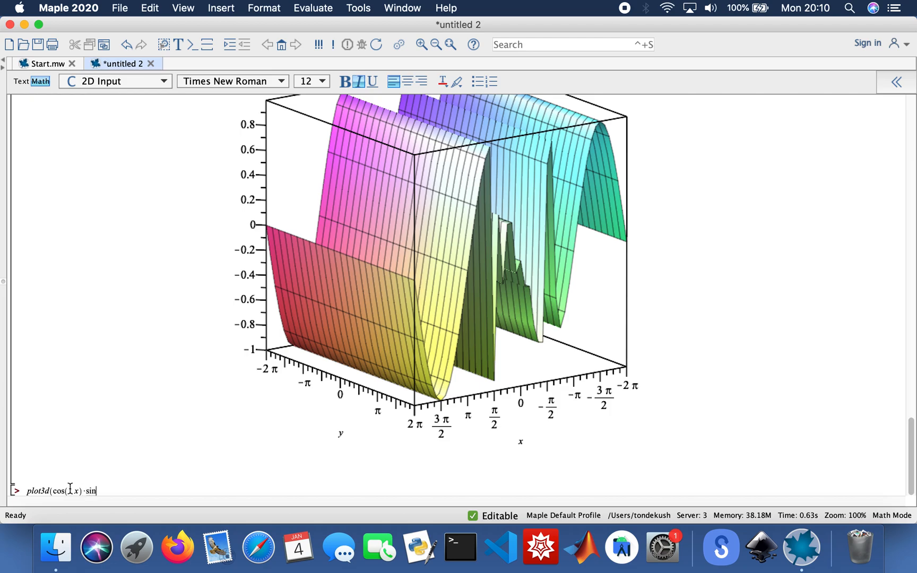
text(()
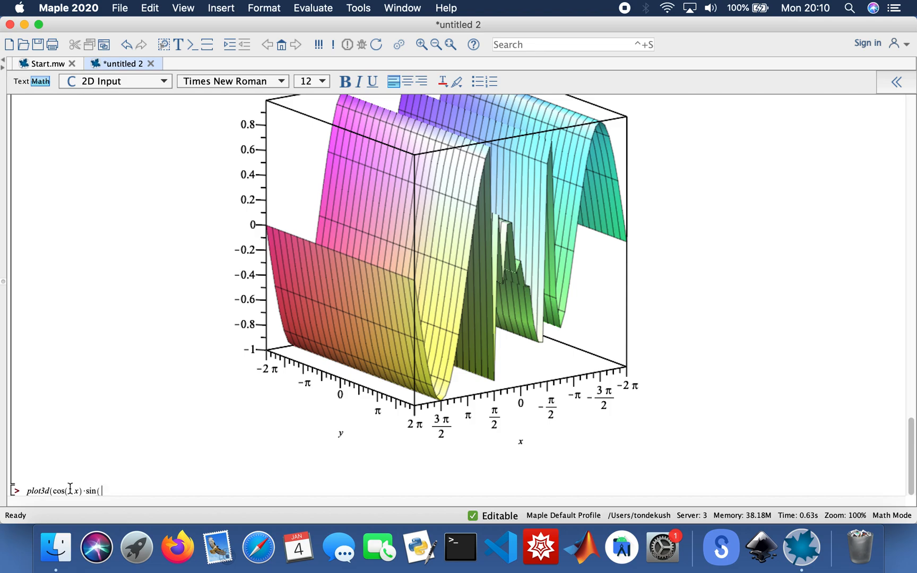
text(3 - 2)
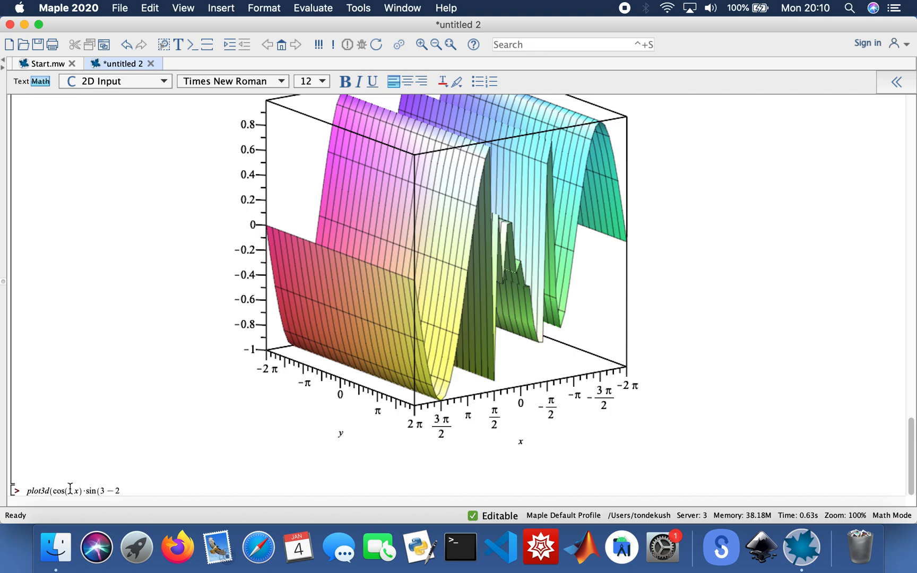
text(x)
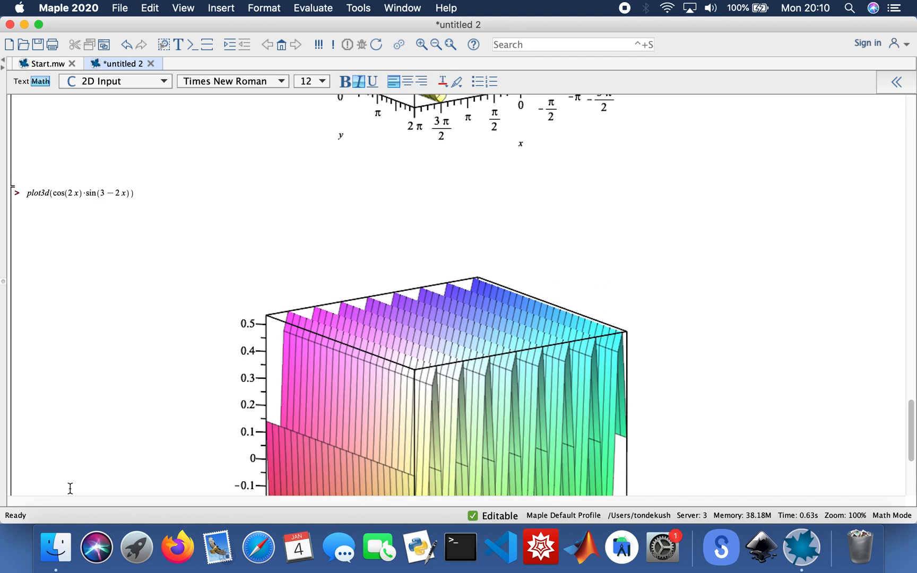
Rotate the cos(2x)·sin(3−2x) surface from several angles, ending with ridges side-on.
scroll(down, 3)
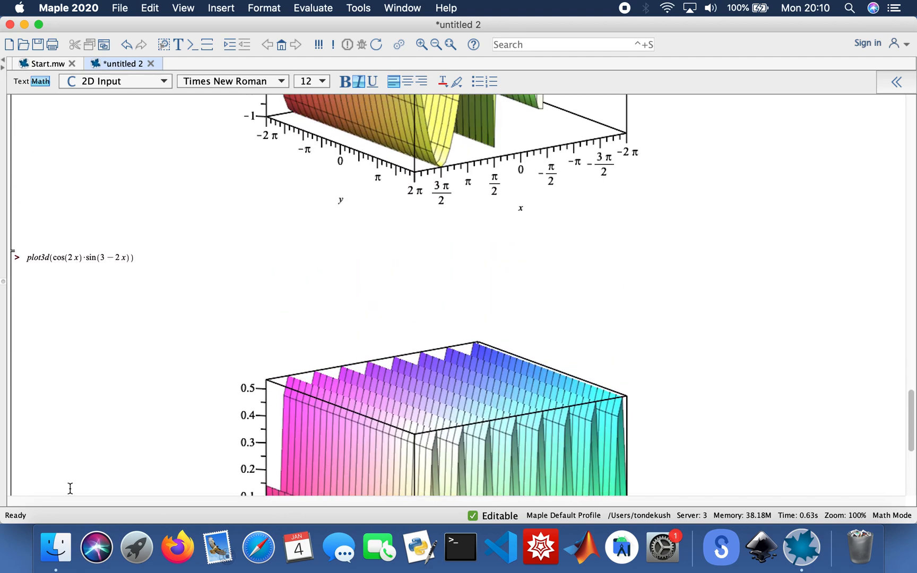
scroll(down, 3)
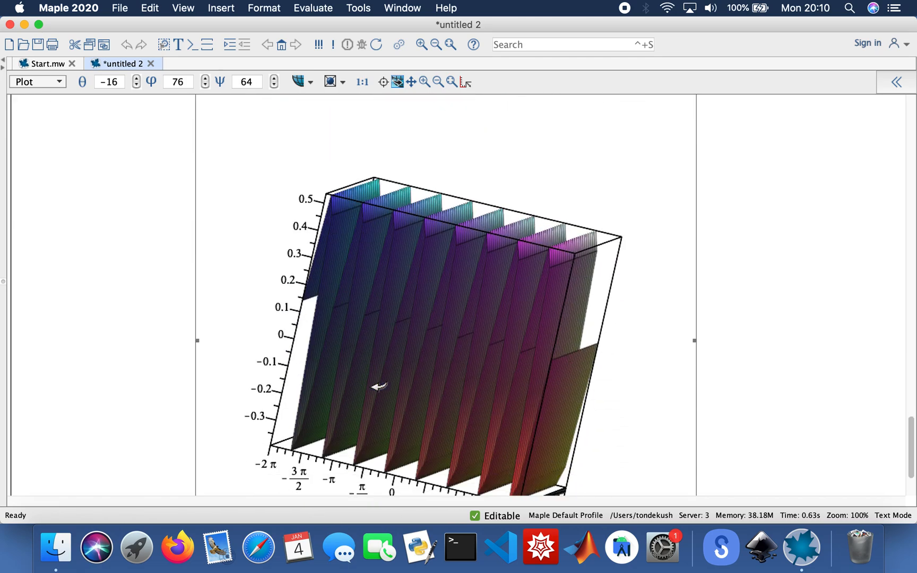
drag(378, 386, 406, 379)
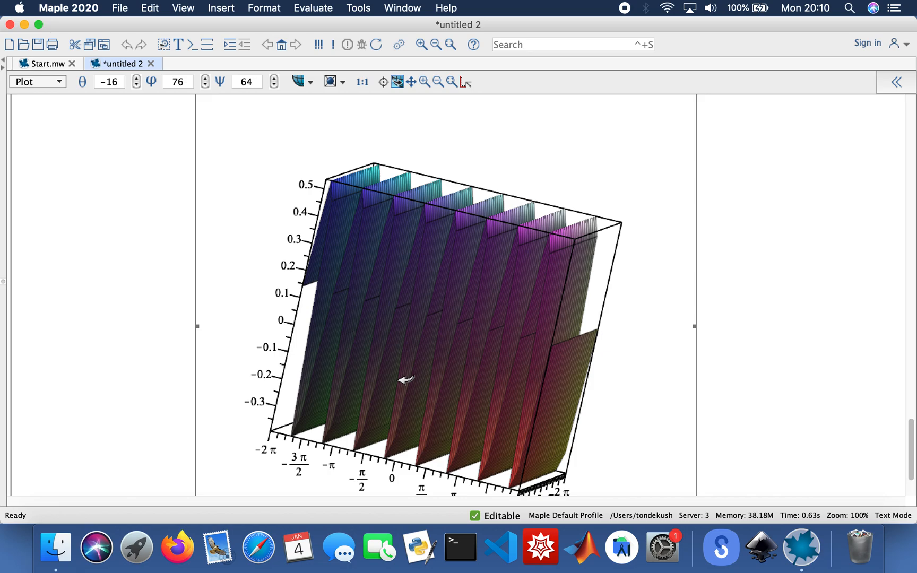
mouse_move(455, 343)
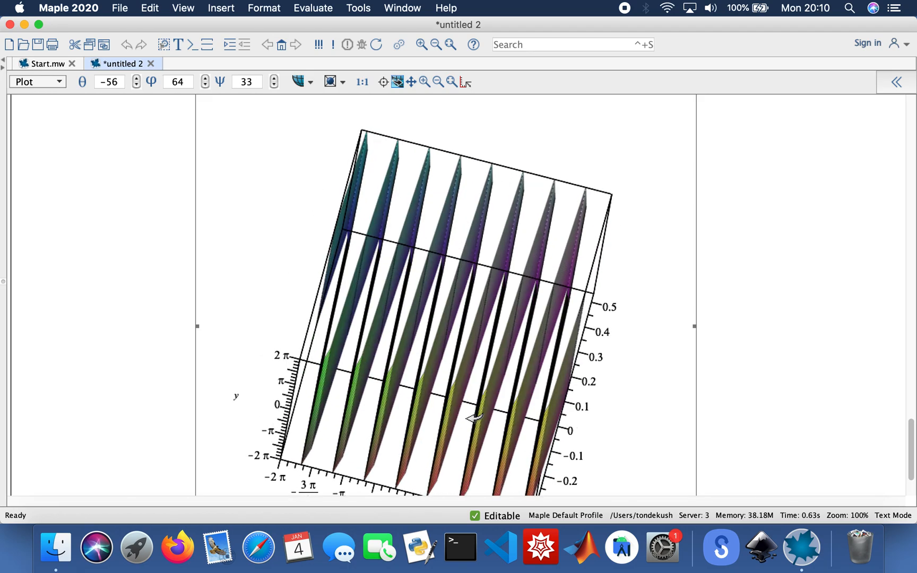
drag(473, 418, 532, 383)
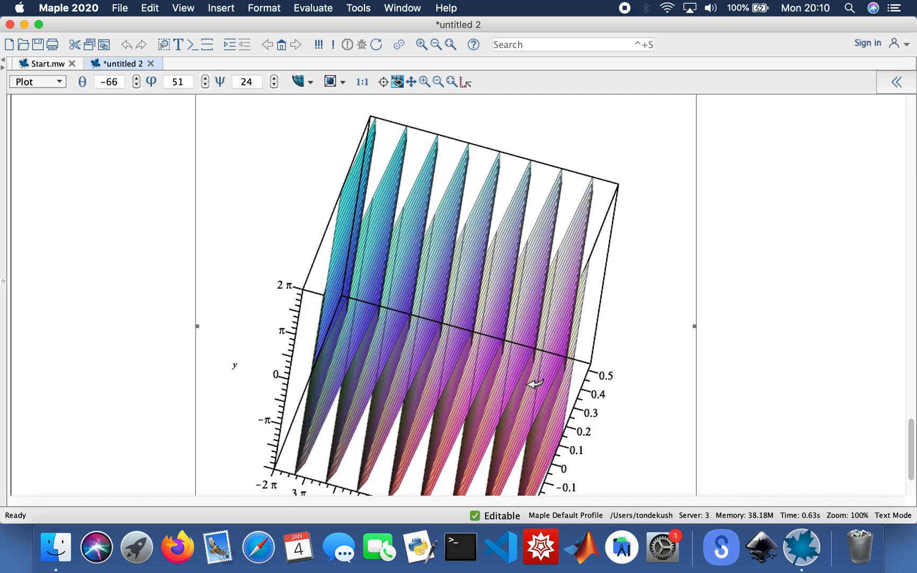
drag(535, 383, 497, 231)
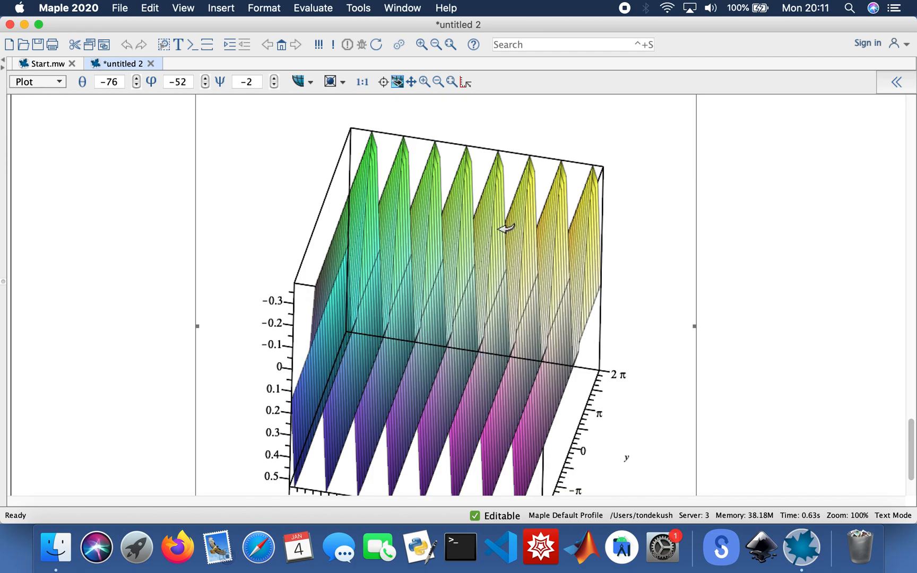
drag(503, 228, 500, 284)
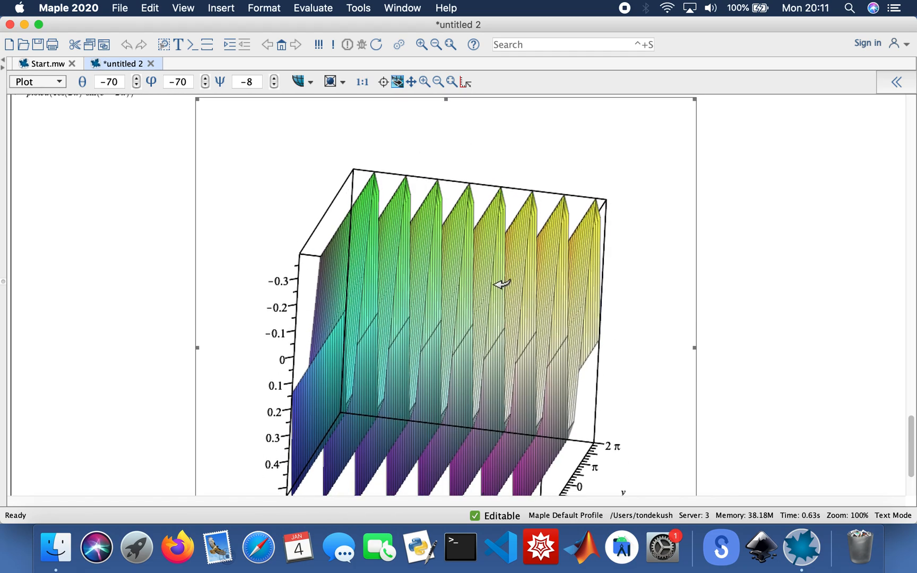
drag(501, 285, 405, 271)
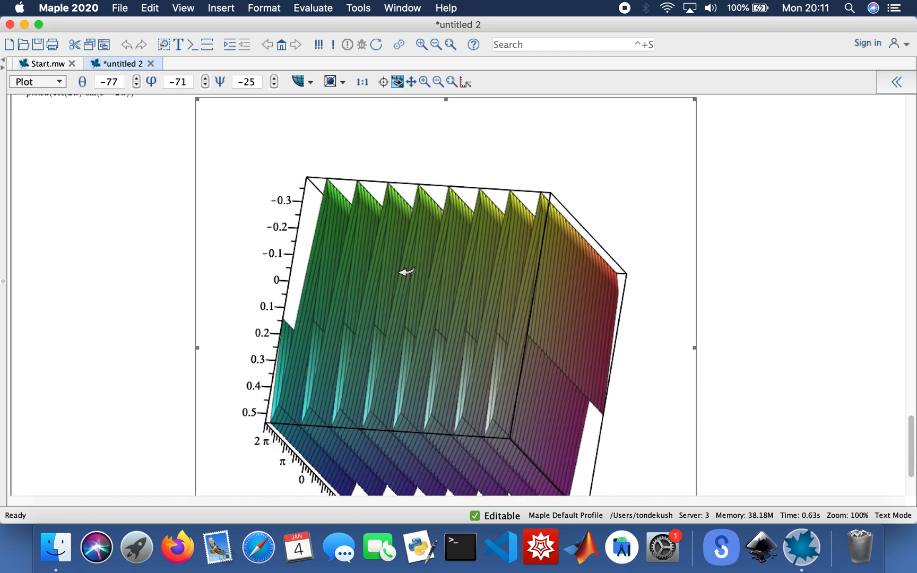
drag(404, 271, 451, 287)
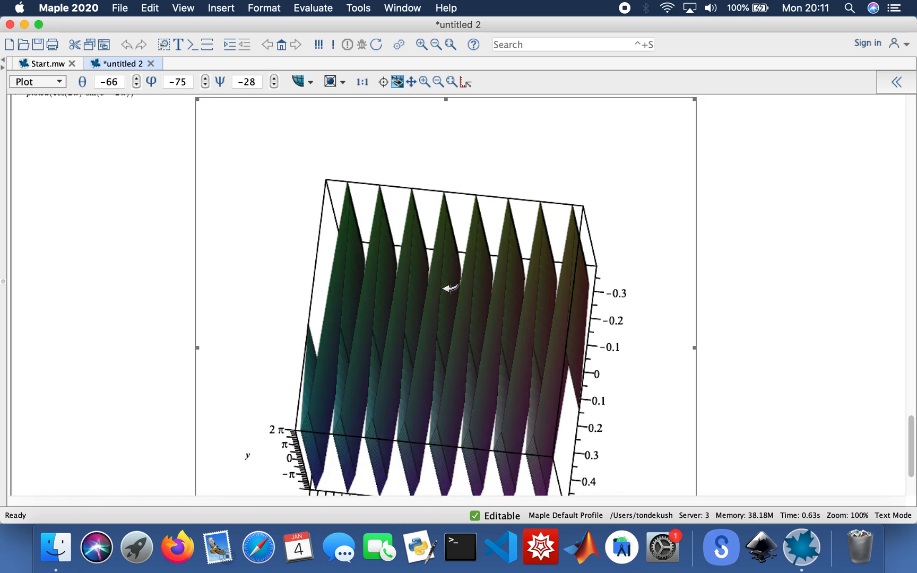
drag(445, 286, 573, 269)
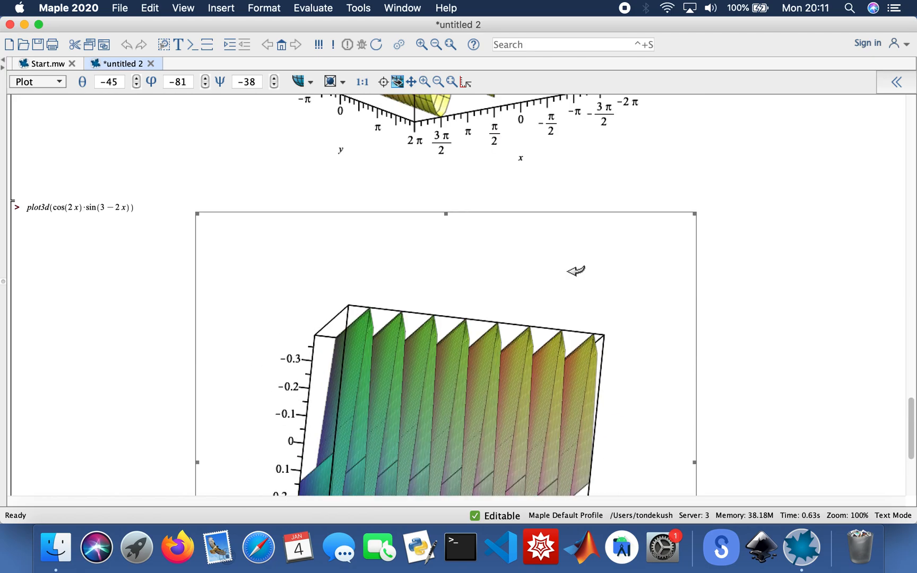
scroll(down, 3)
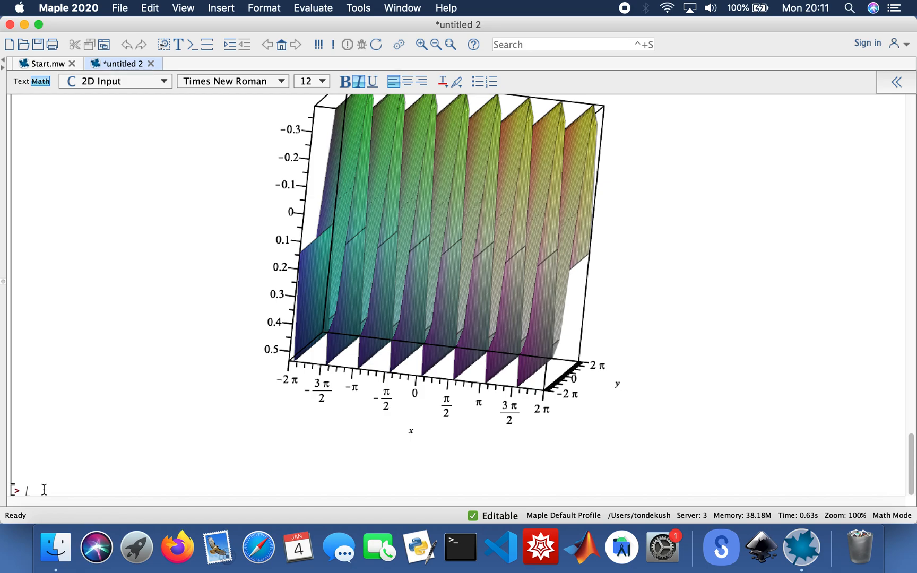
Define g := 2x³/(3x²−1) in 2D math and evaluate it.
text(g :=)
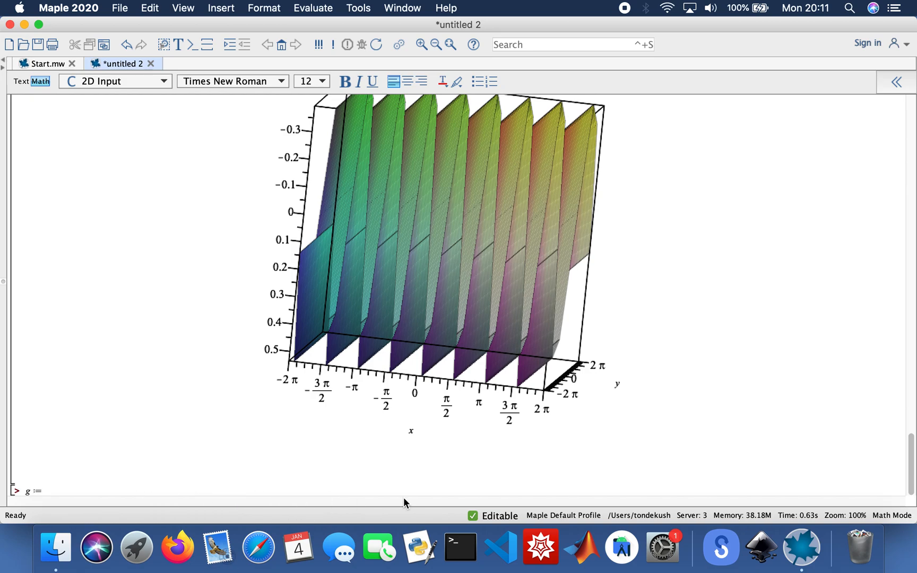
text(2)
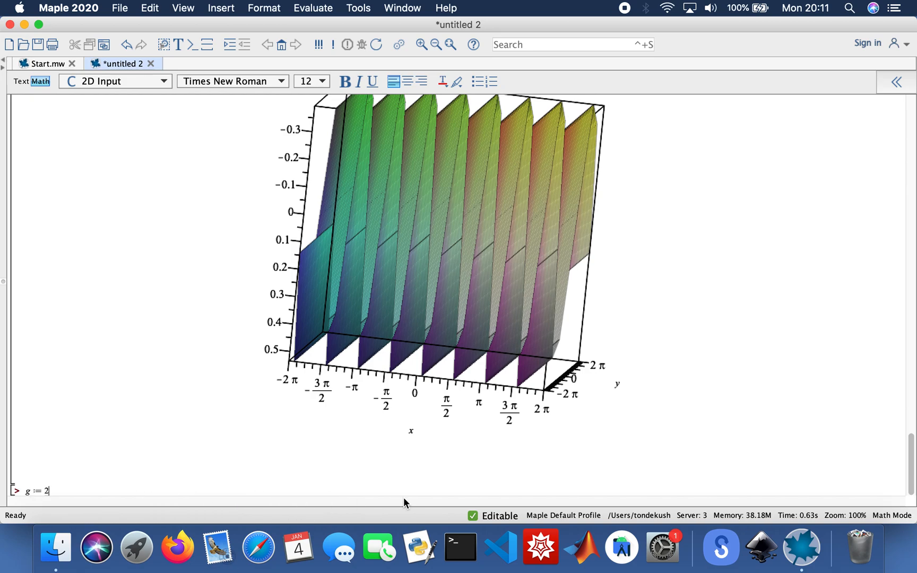
text(x)
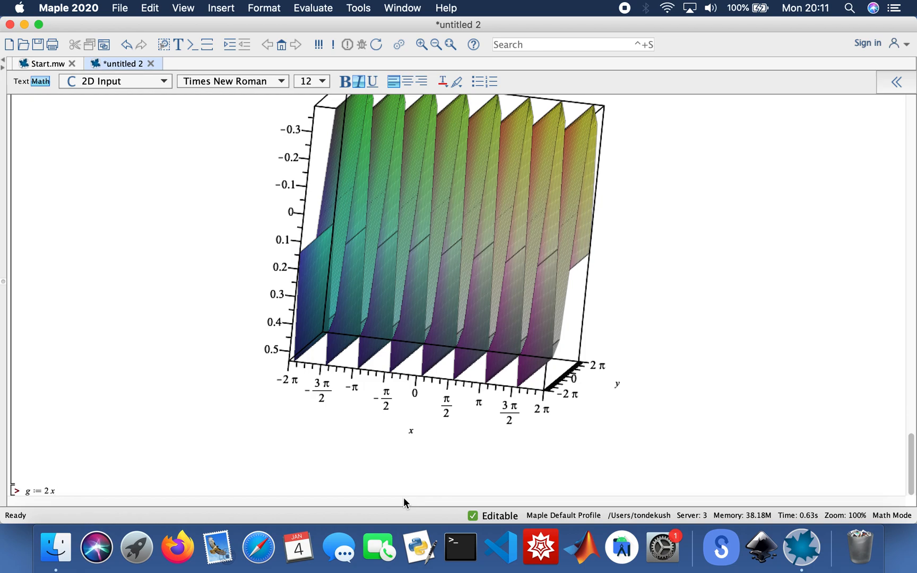
text(3/)
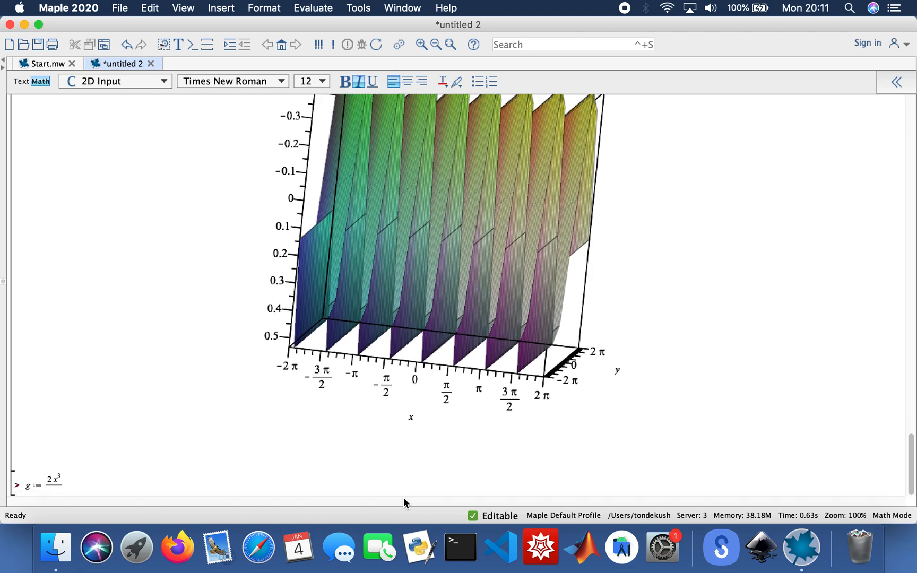
text(3)
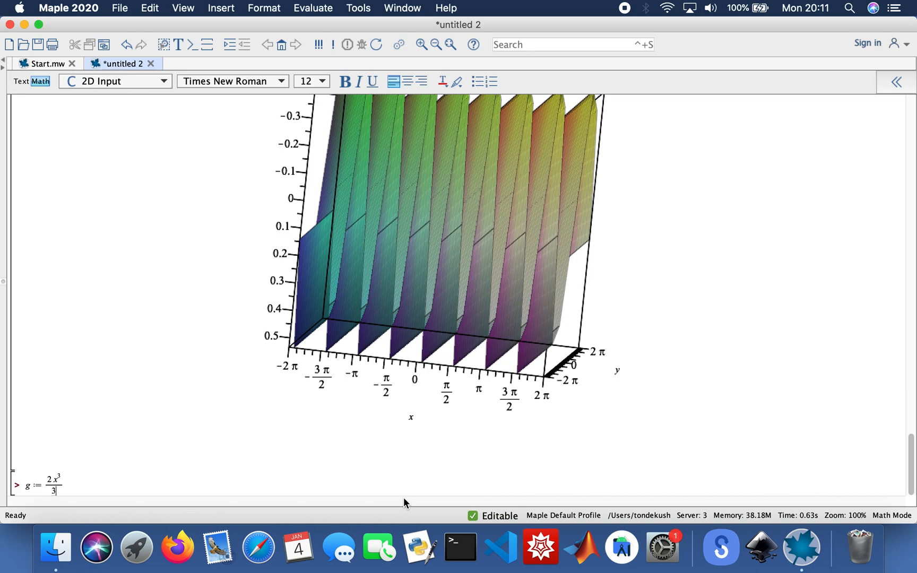
text(X2)
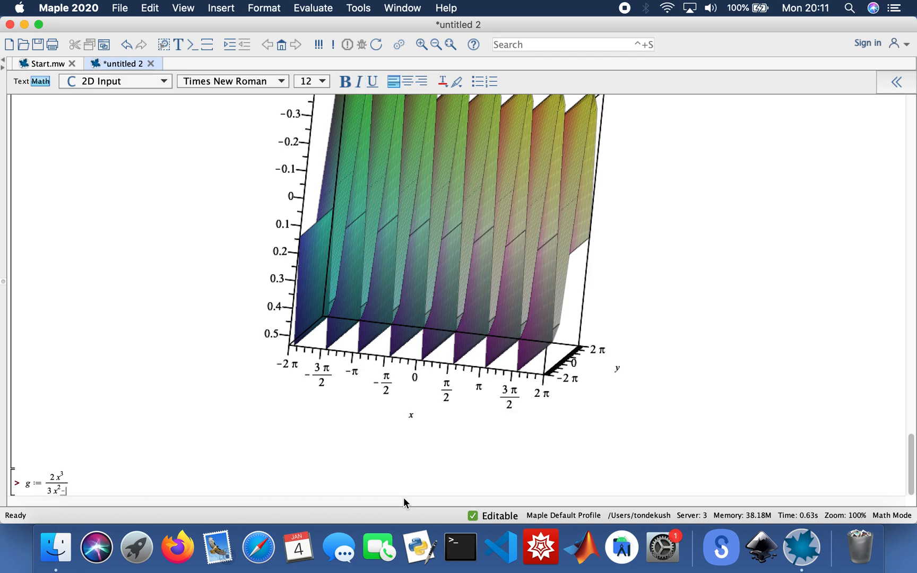
text(1)
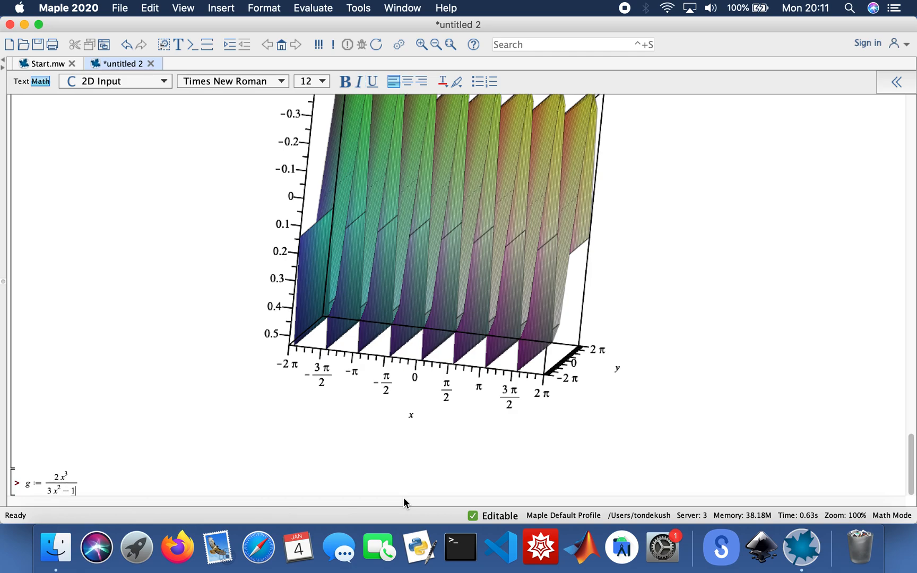
key(Return)
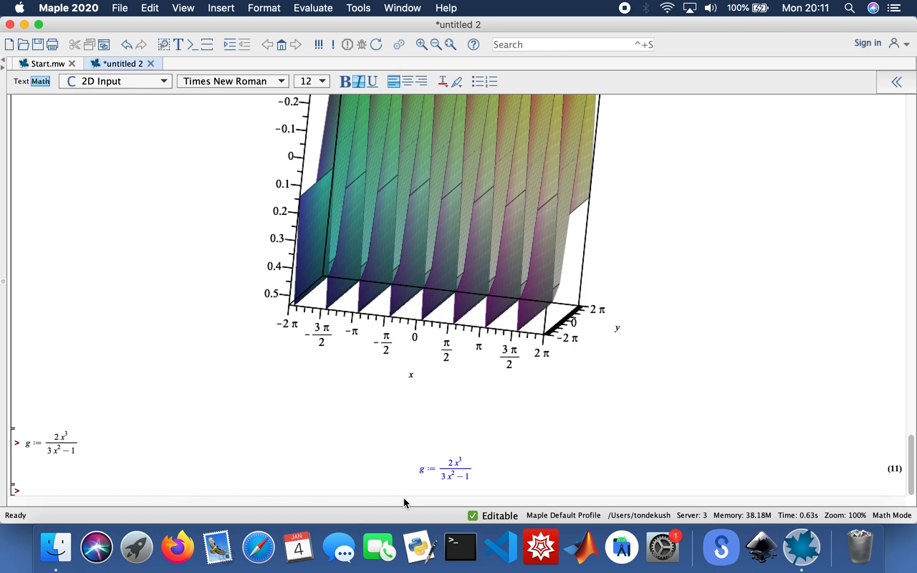
Convert g to partial fractions with convert(g, parfrac).
text(convert()
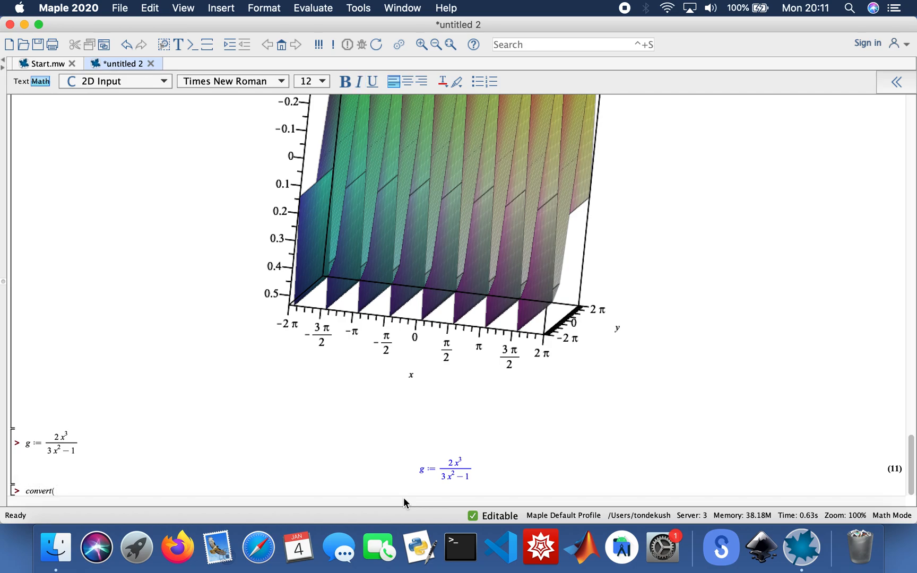
text(g,)
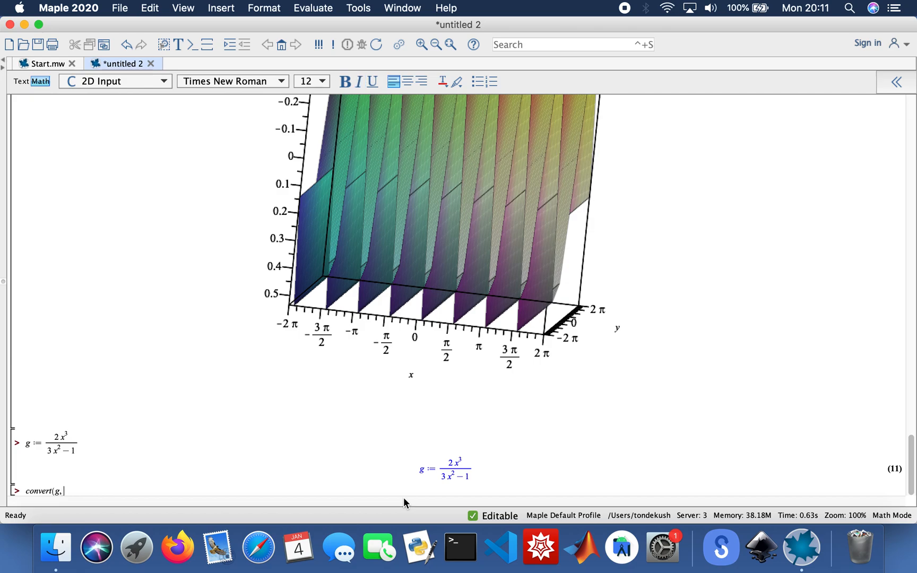
text(parfrac))
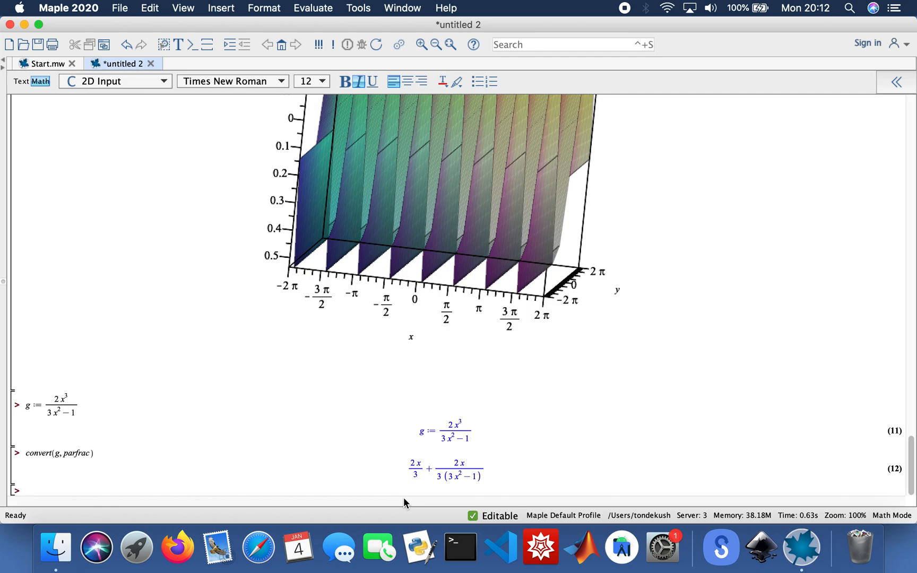
Compute g's derivative diff(g, x) and its integral int(g, x).
text(diff()
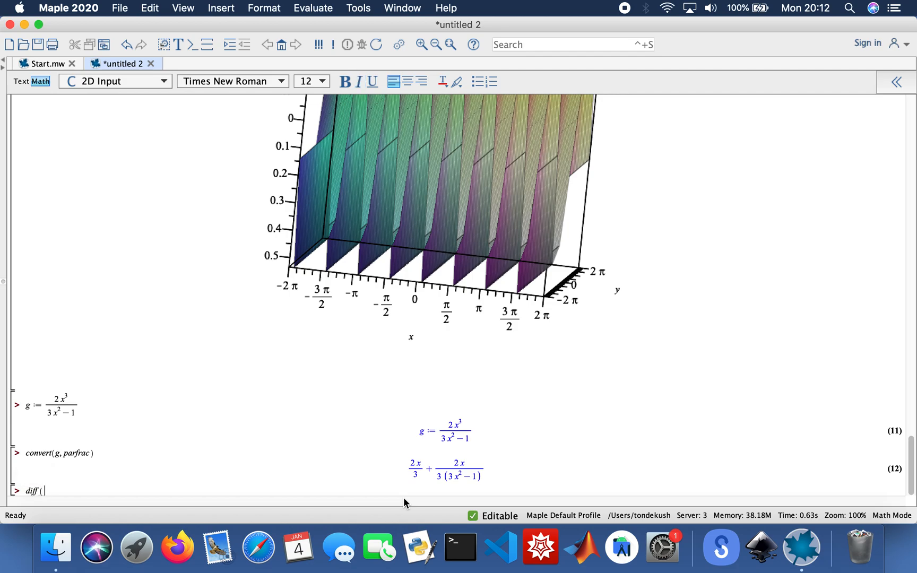
text(g, x))
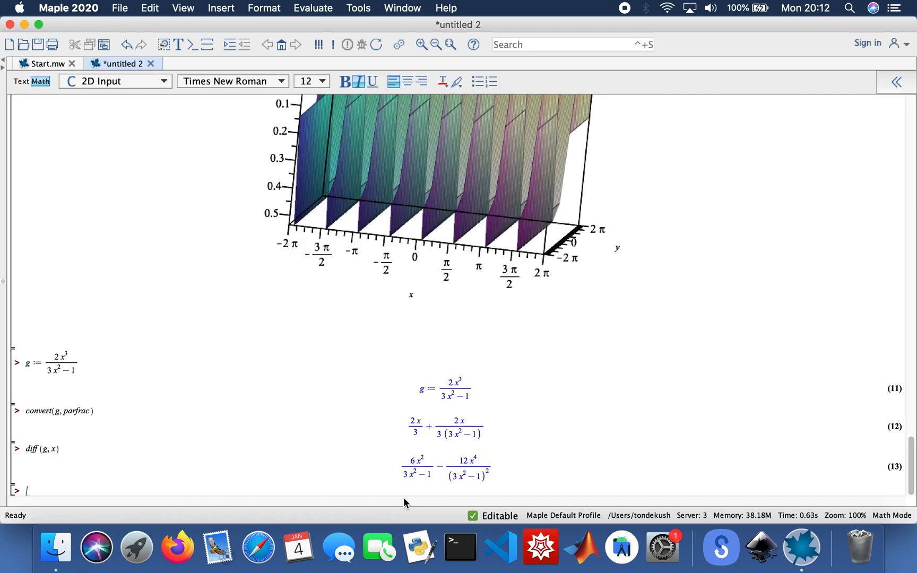
text(in)
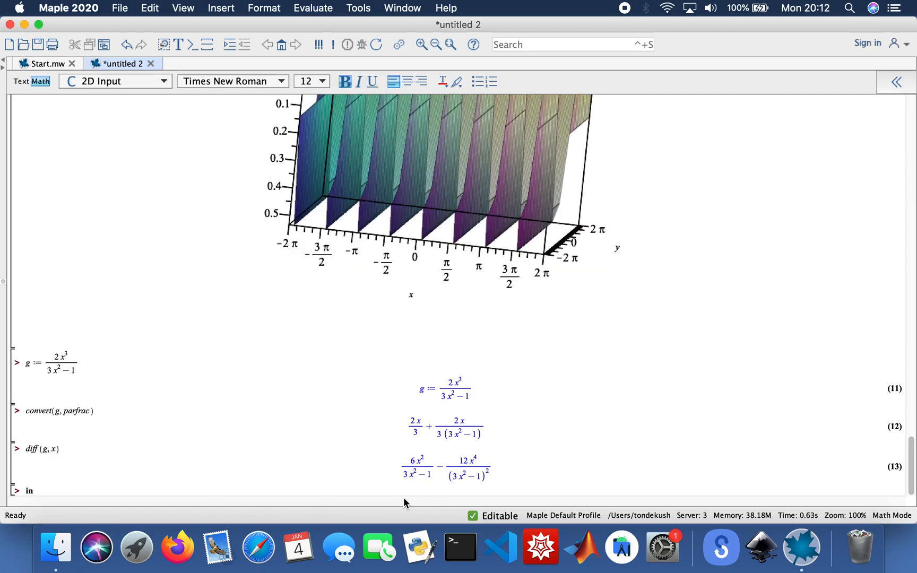
text(int(g, x)
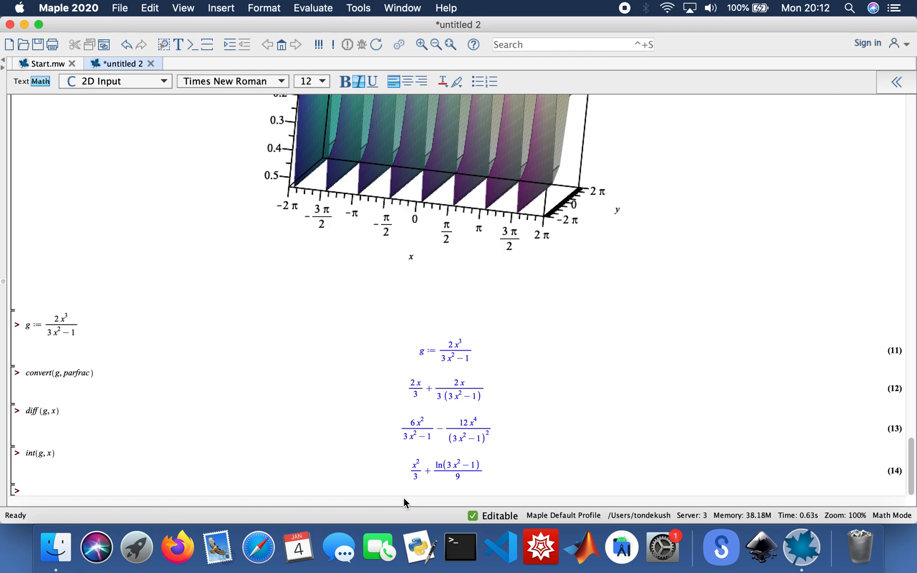
Plot g over x = −10..10.
text(plot)
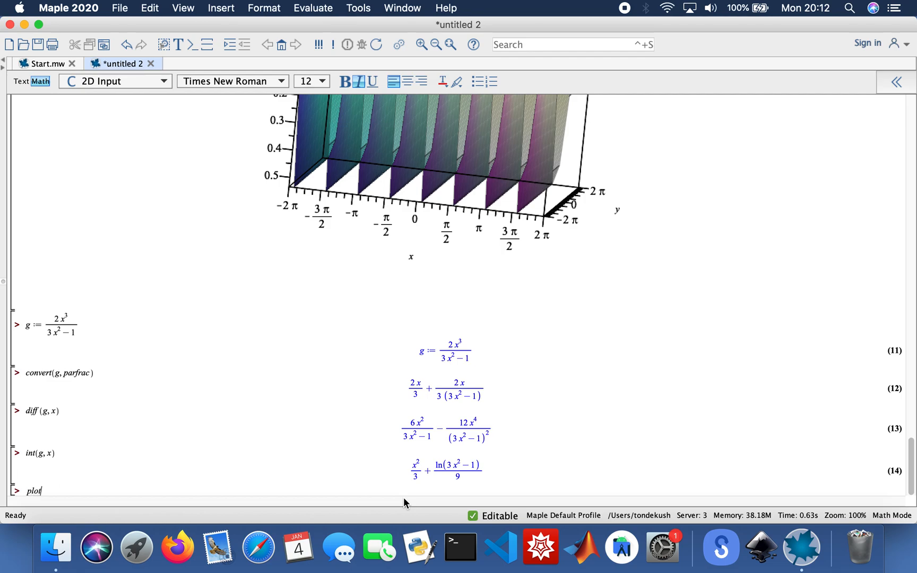
text(()
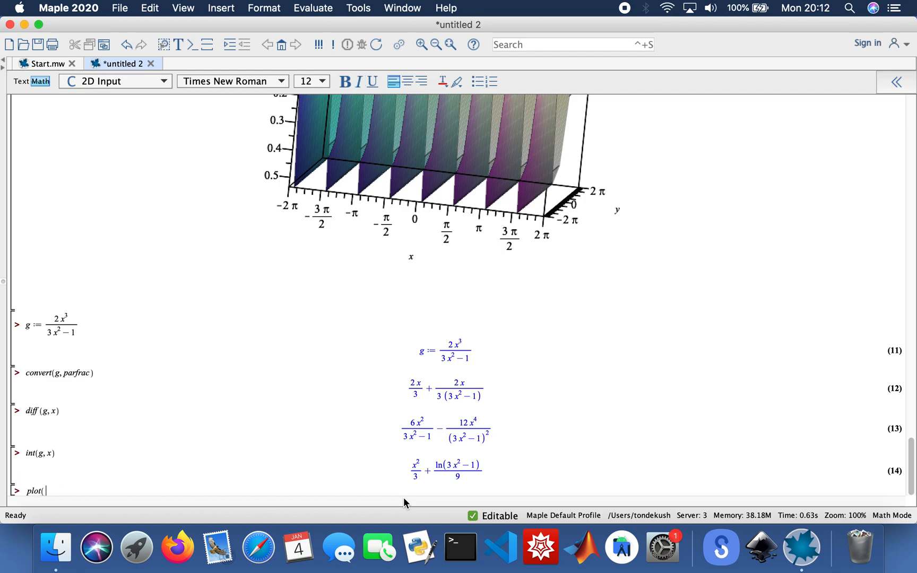
text(g, x)
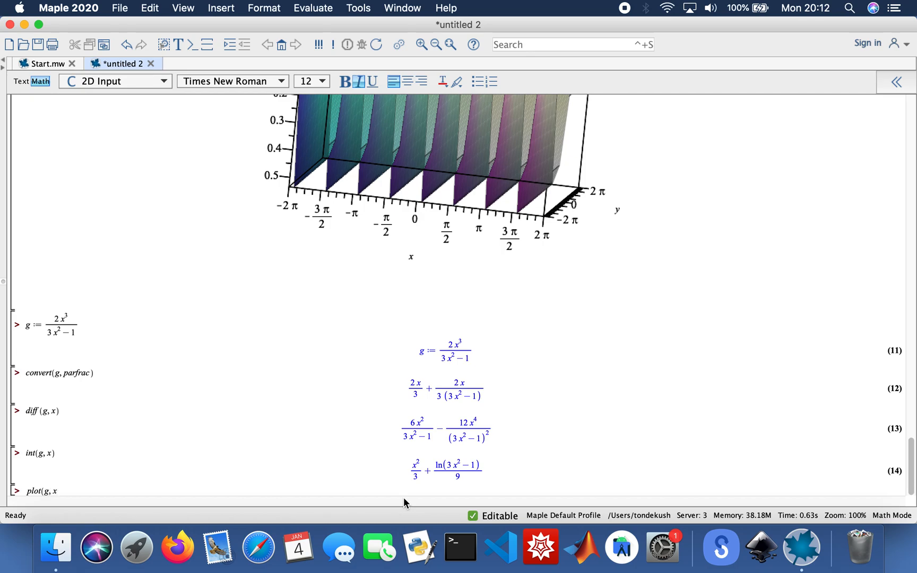
text(=-10)
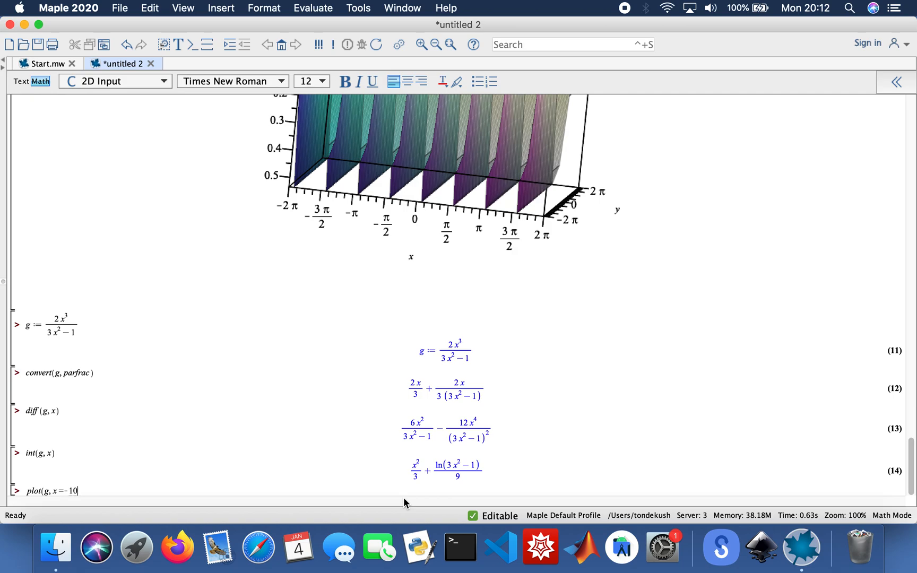
text(..10)
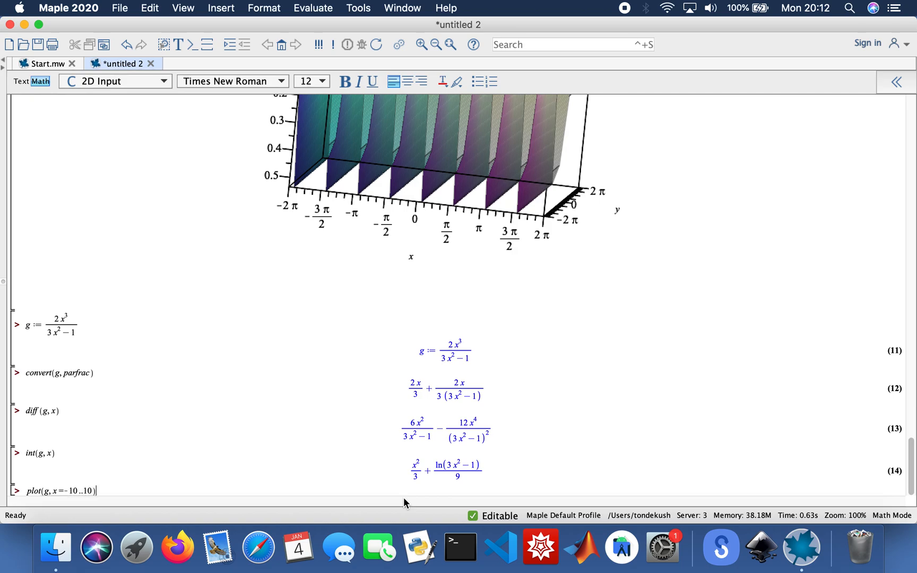
key(Return)
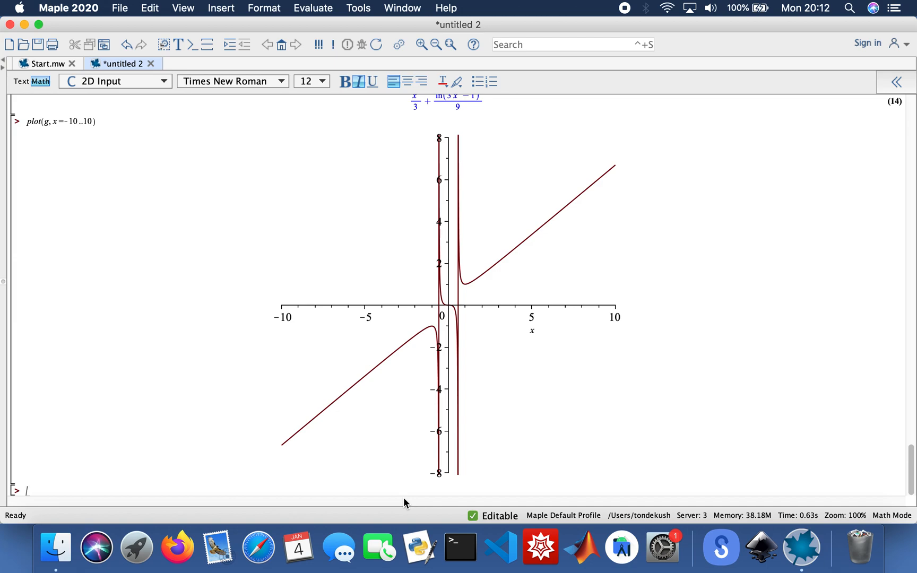
Evaluate extrema(g, x), which returns {0}.
text(e)
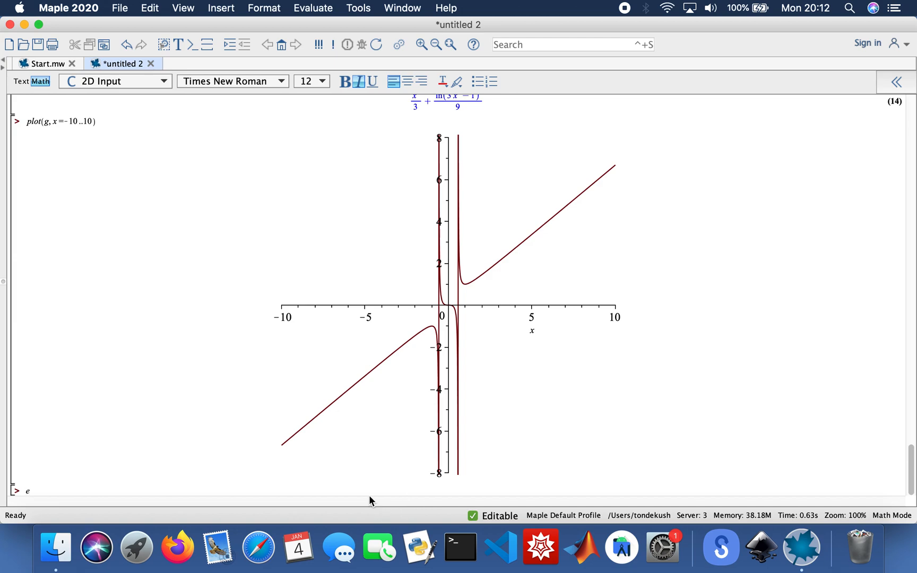
text(extrema()
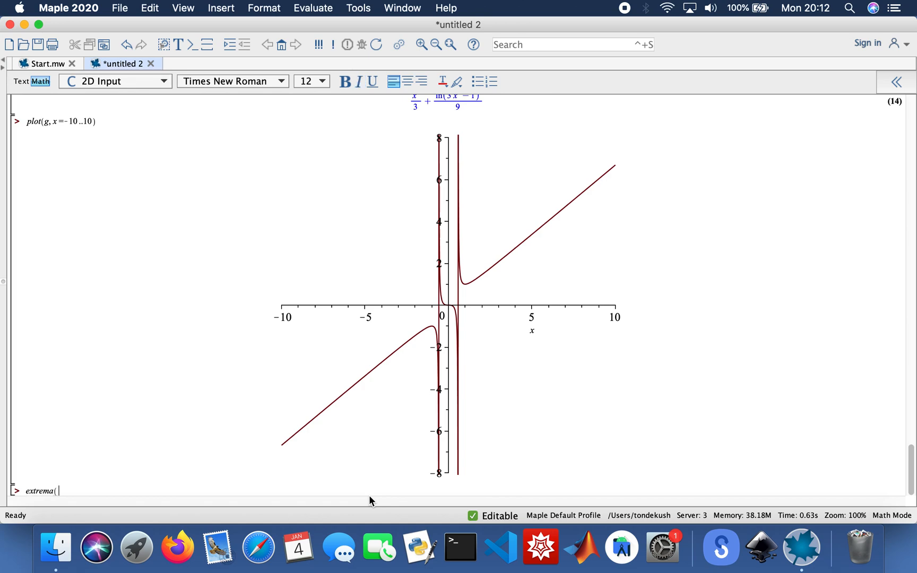
text(g)
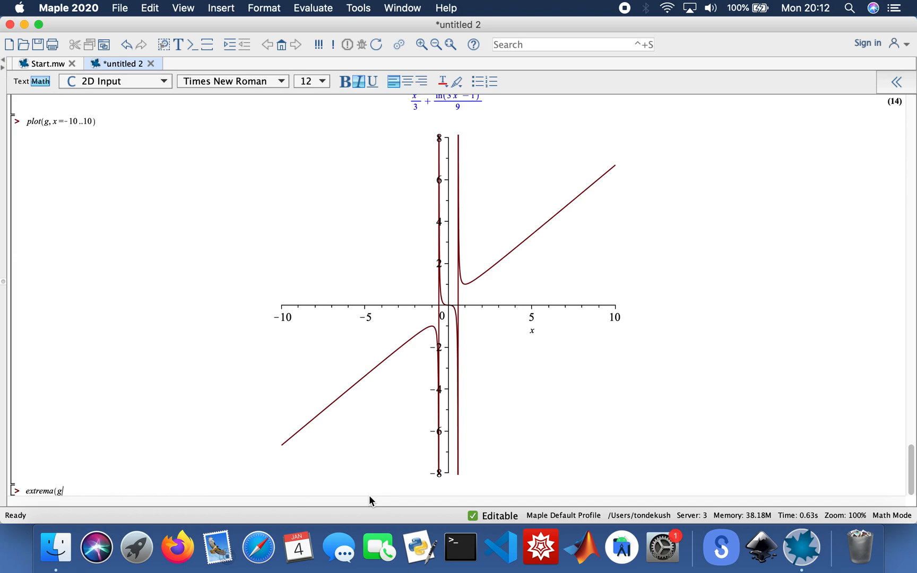
text(, x))
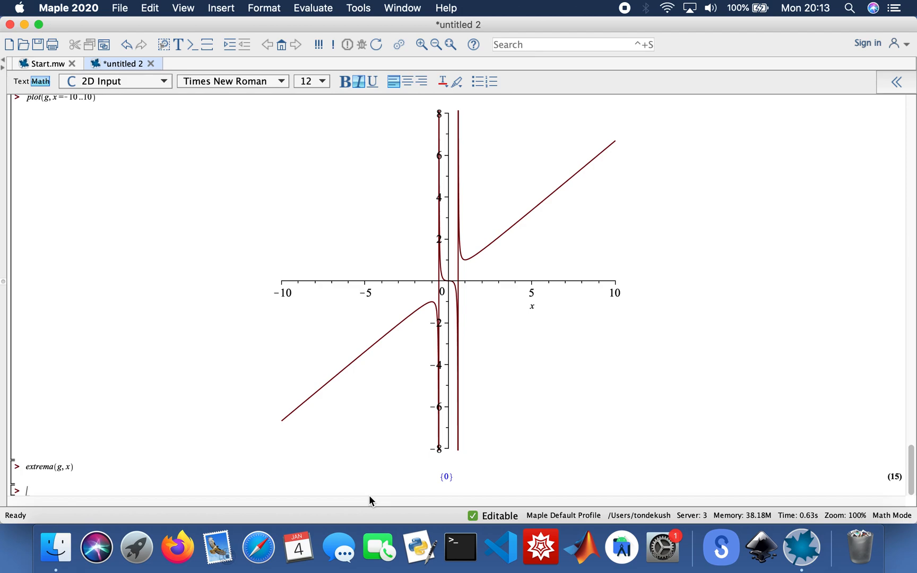
mouse_move(628, 87)
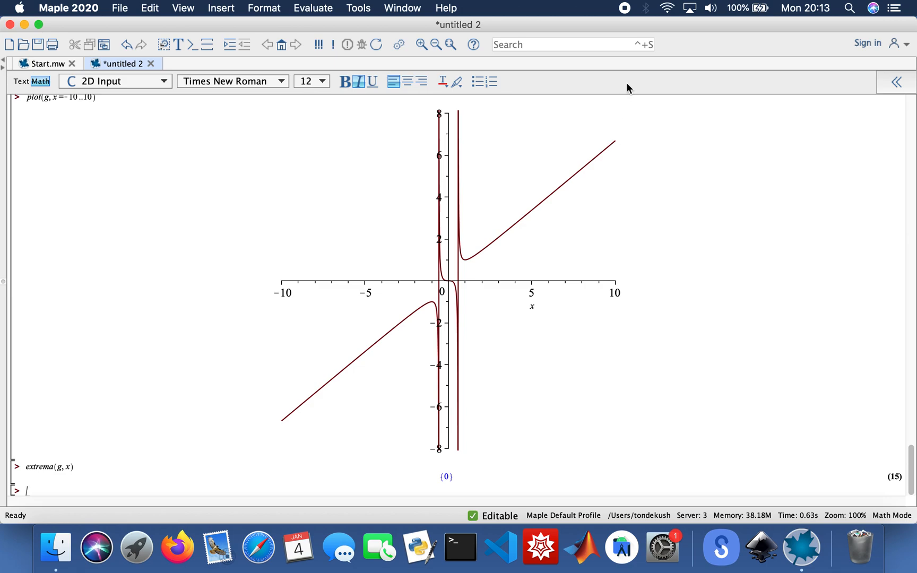